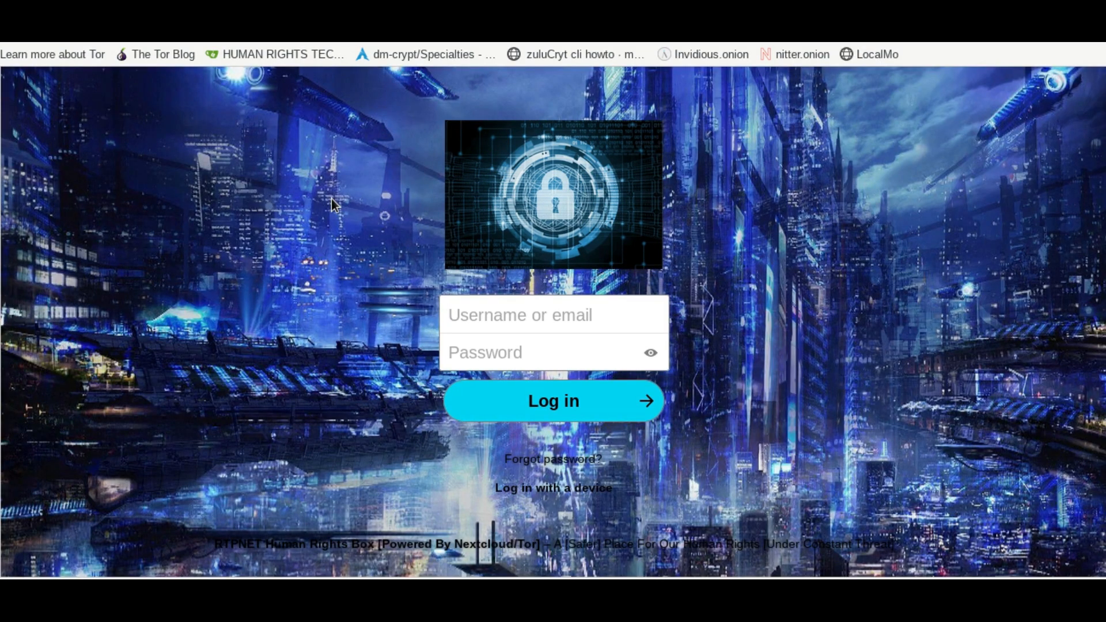
left_click(554, 314)
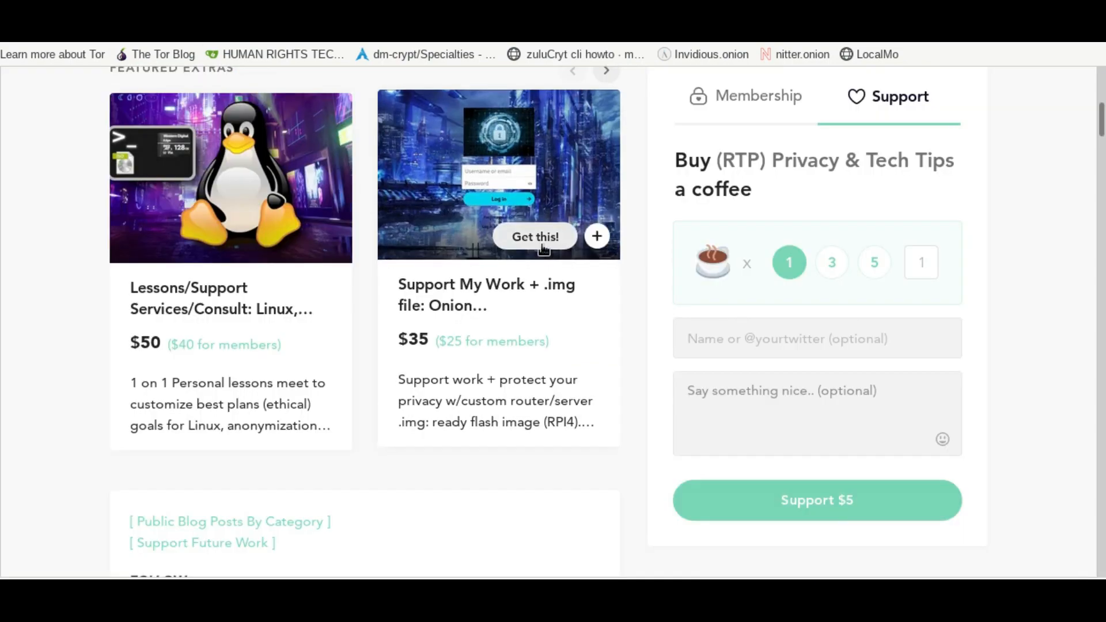
mouse_move(458, 212)
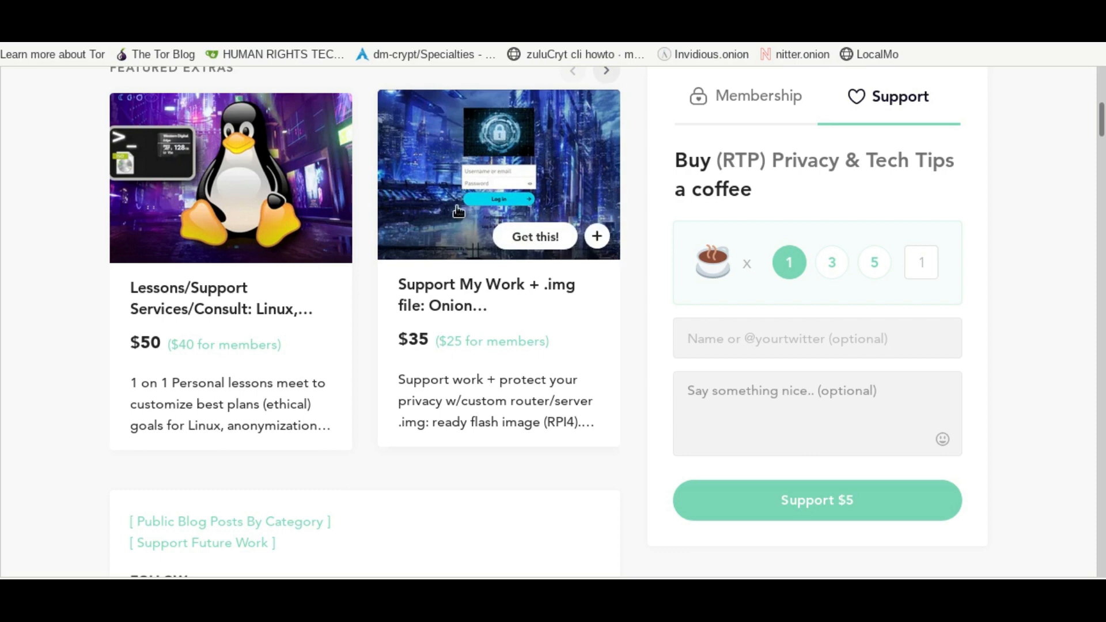
mouse_move(557, 137)
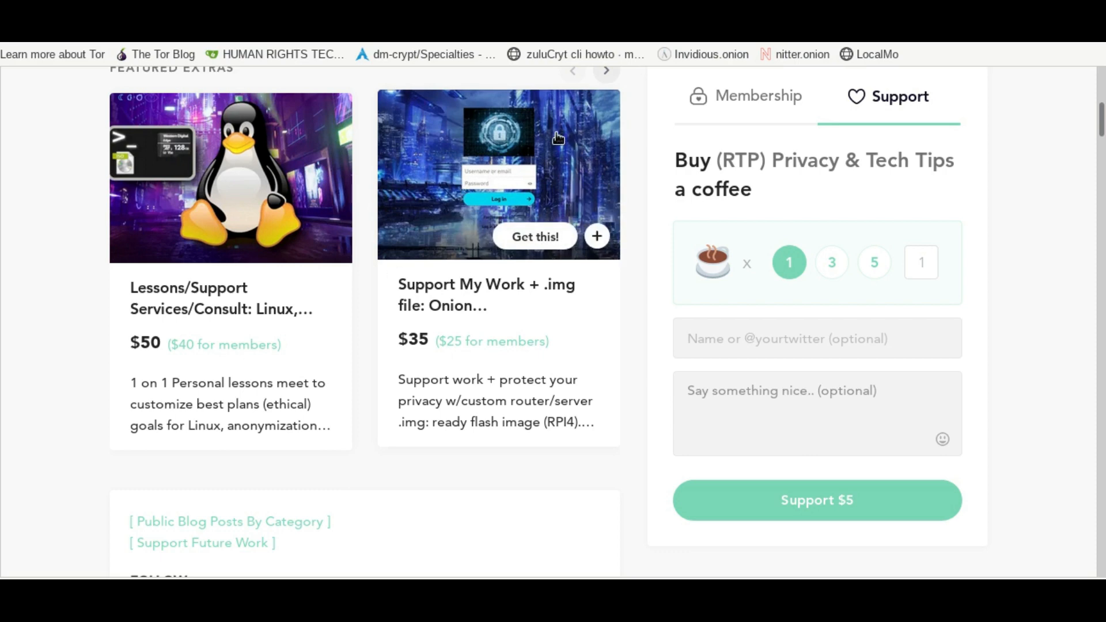
mouse_move(501, 101)
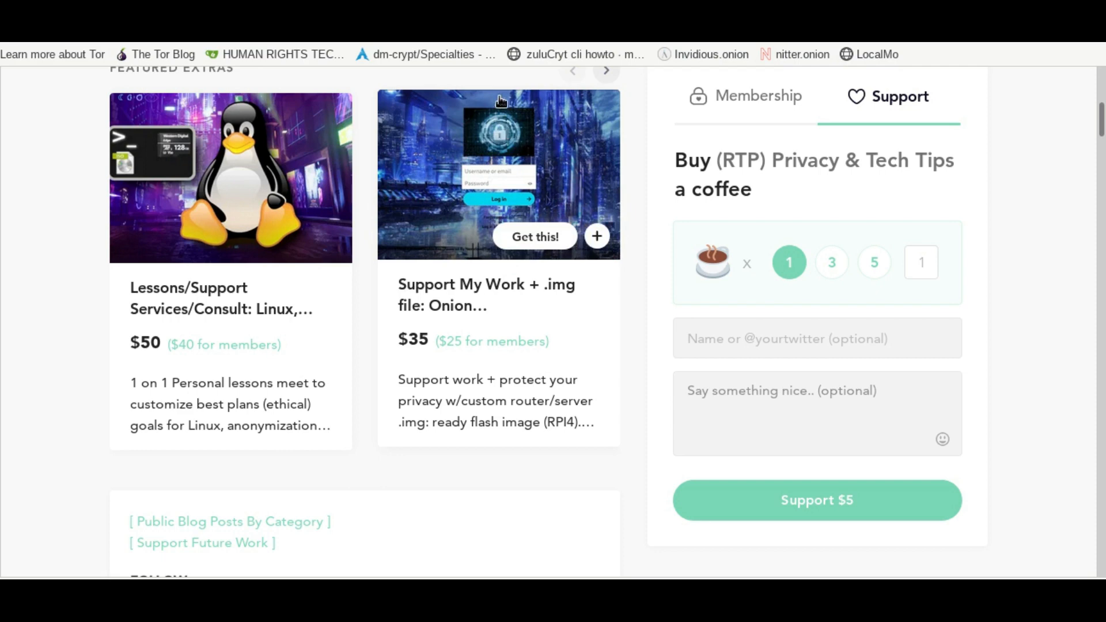
mouse_move(489, 94)
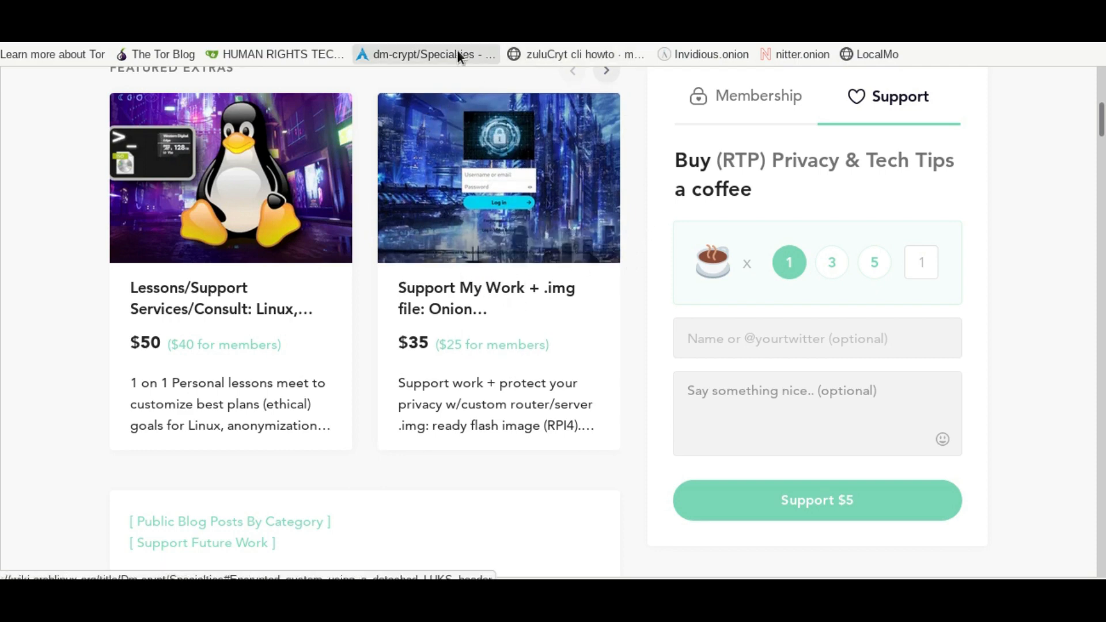
mouse_move(571, 262)
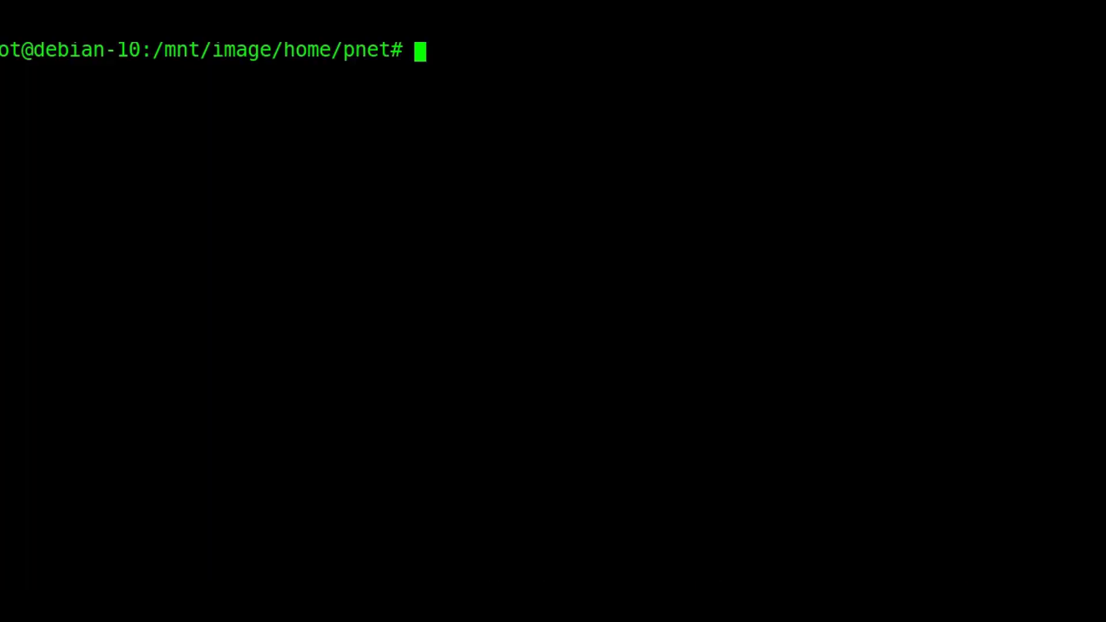
mouse_move(465, 190)
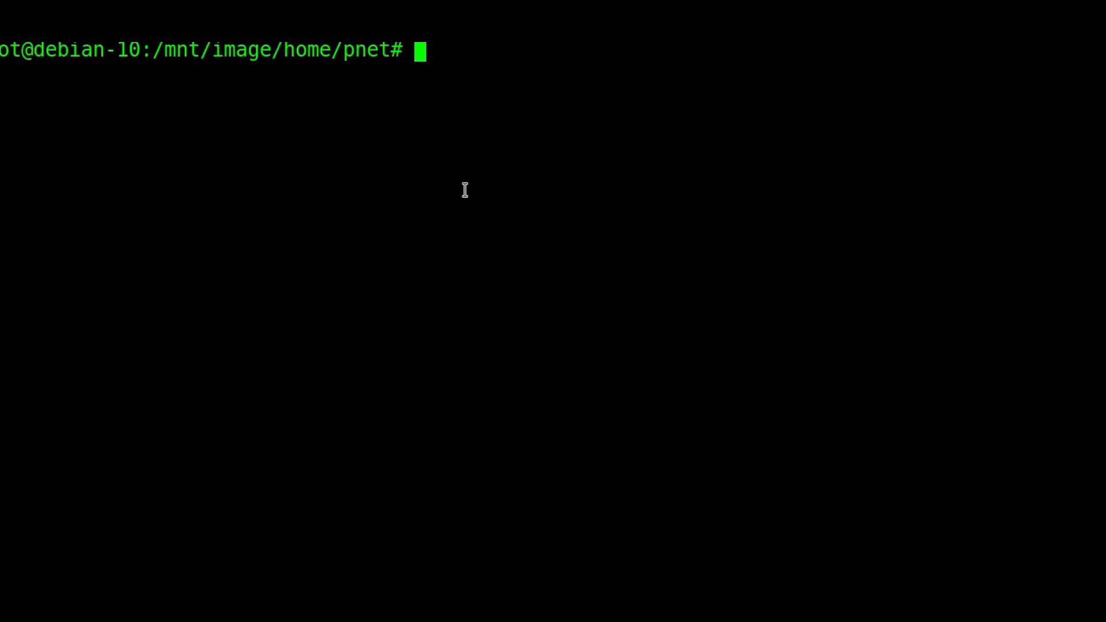
type("ssh pnet")
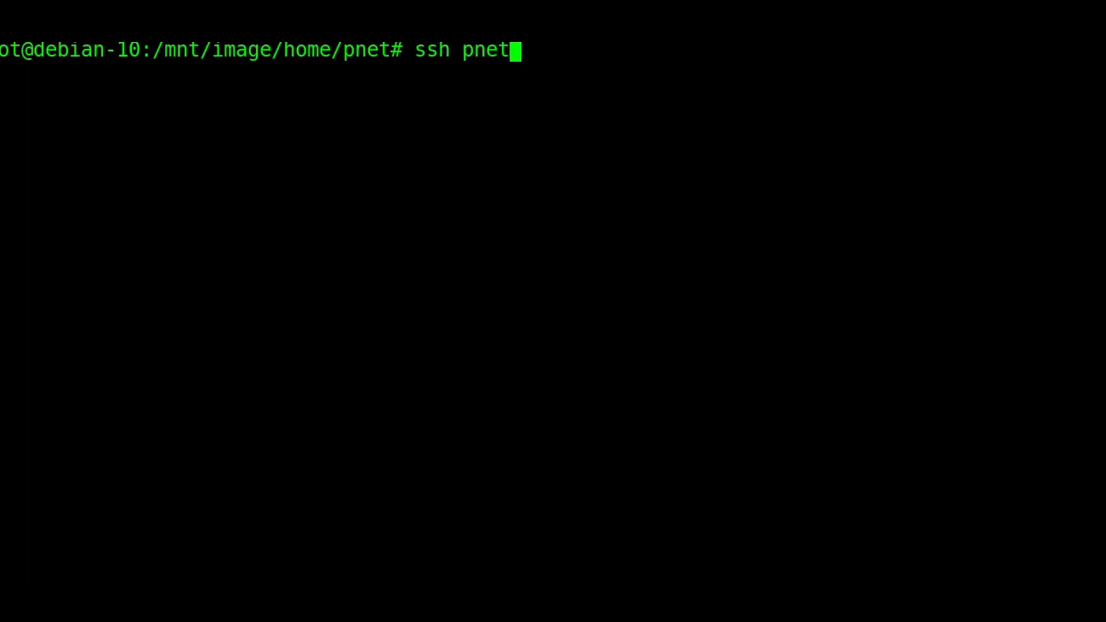
type("@192.")
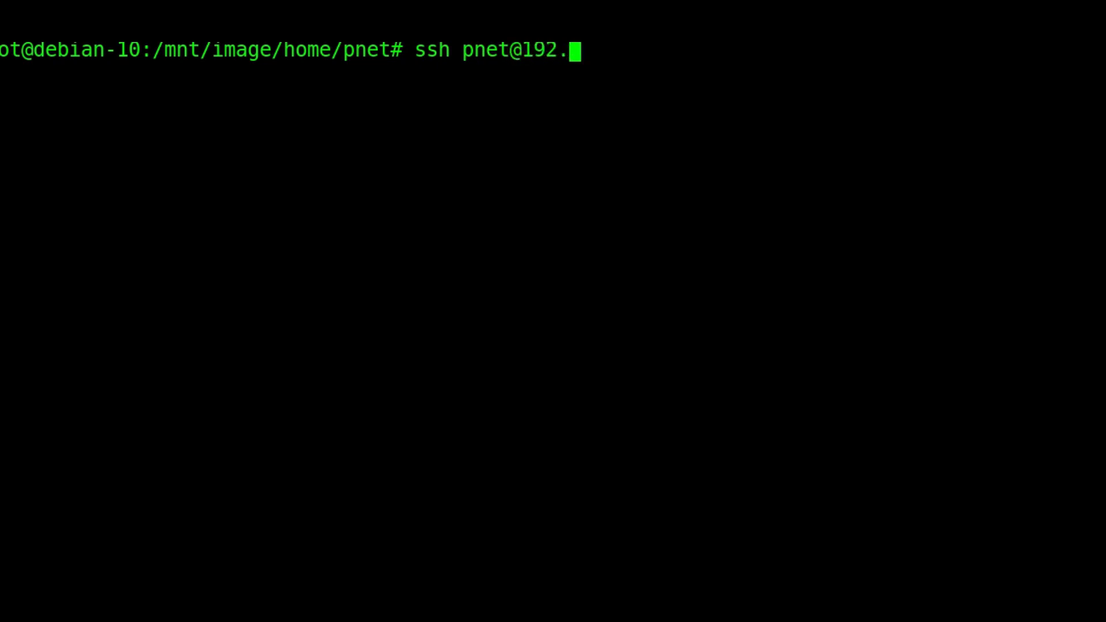
type("168.")
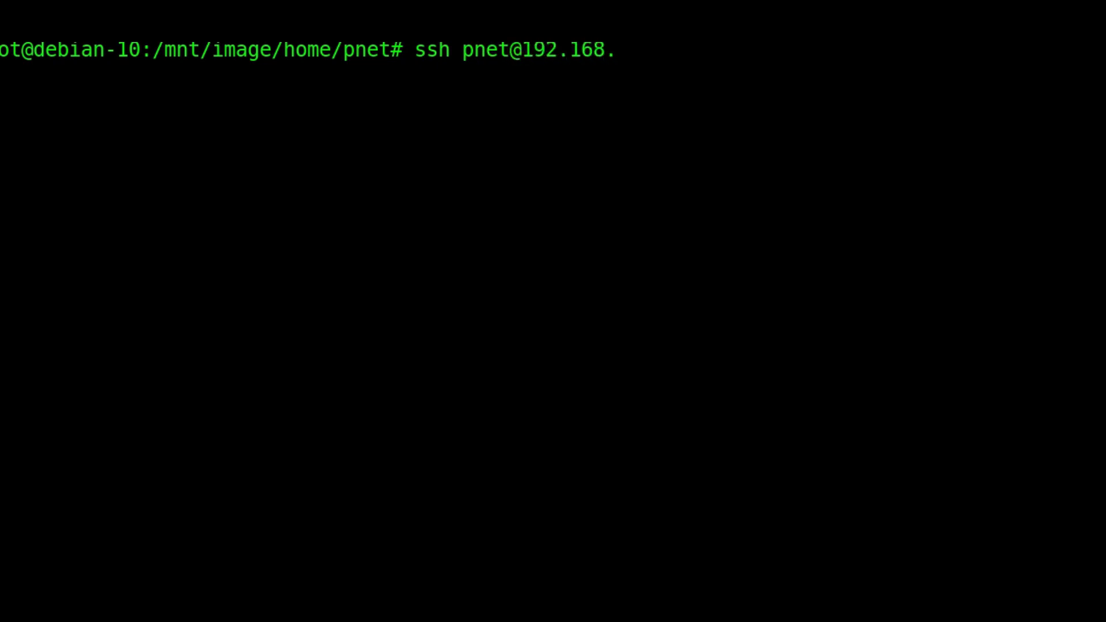
type("1.77")
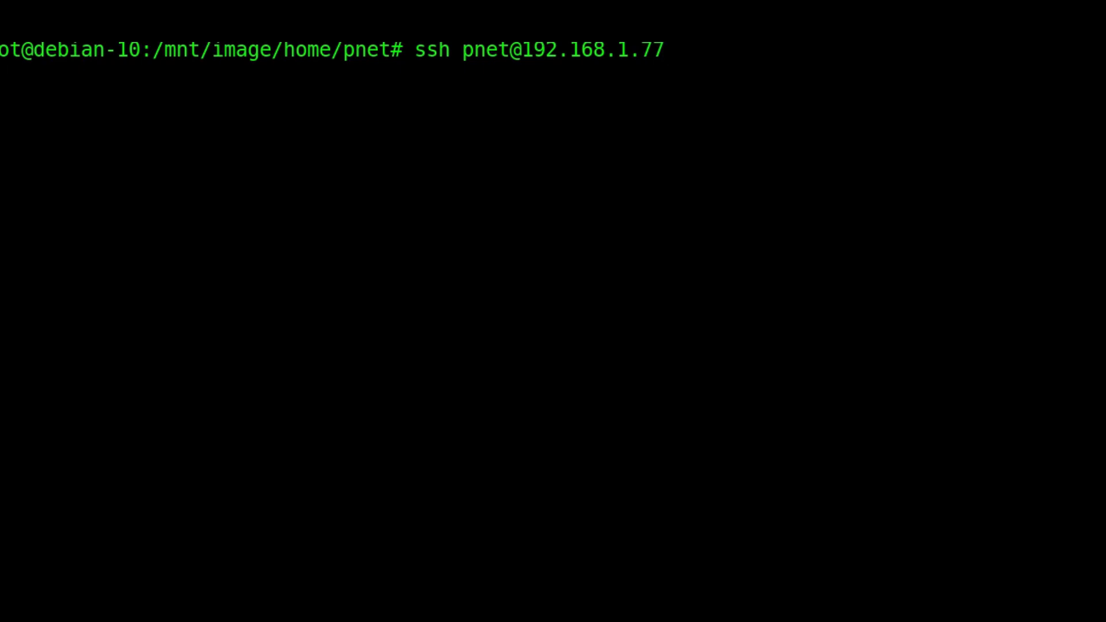
key("Return")
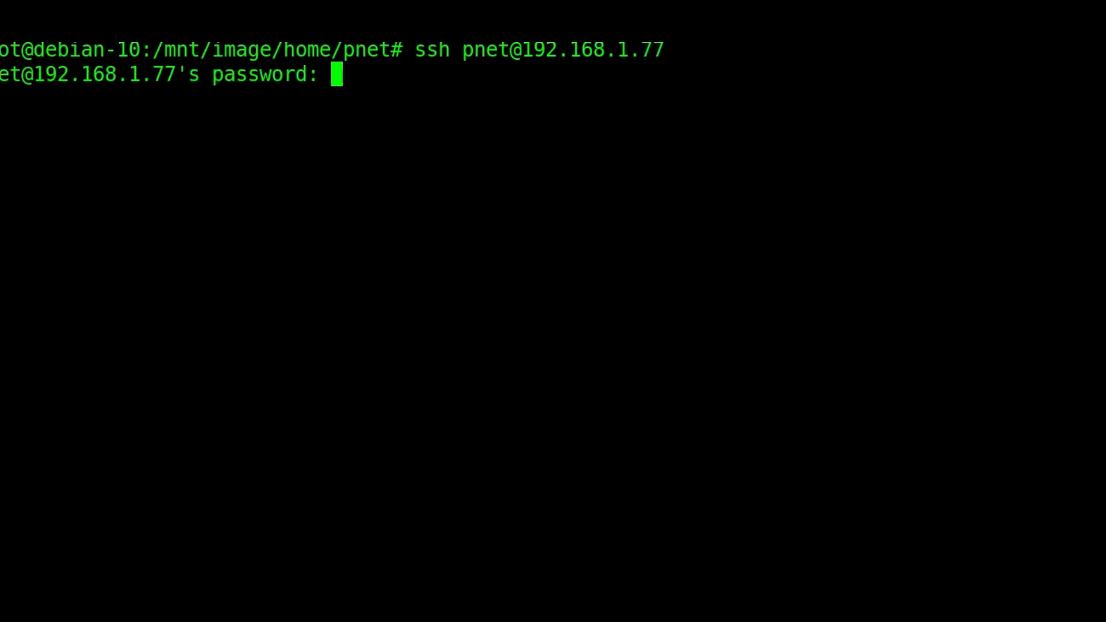
key("Return")
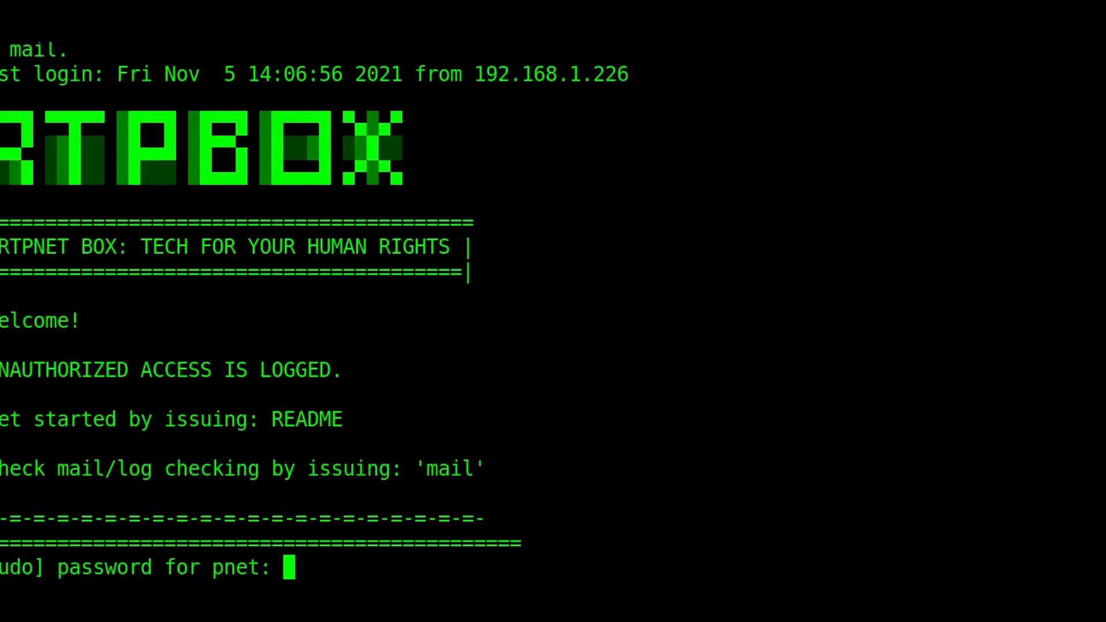
- Submit the sudo password so the RTPBox settings script begins first-time setup
key("Return")
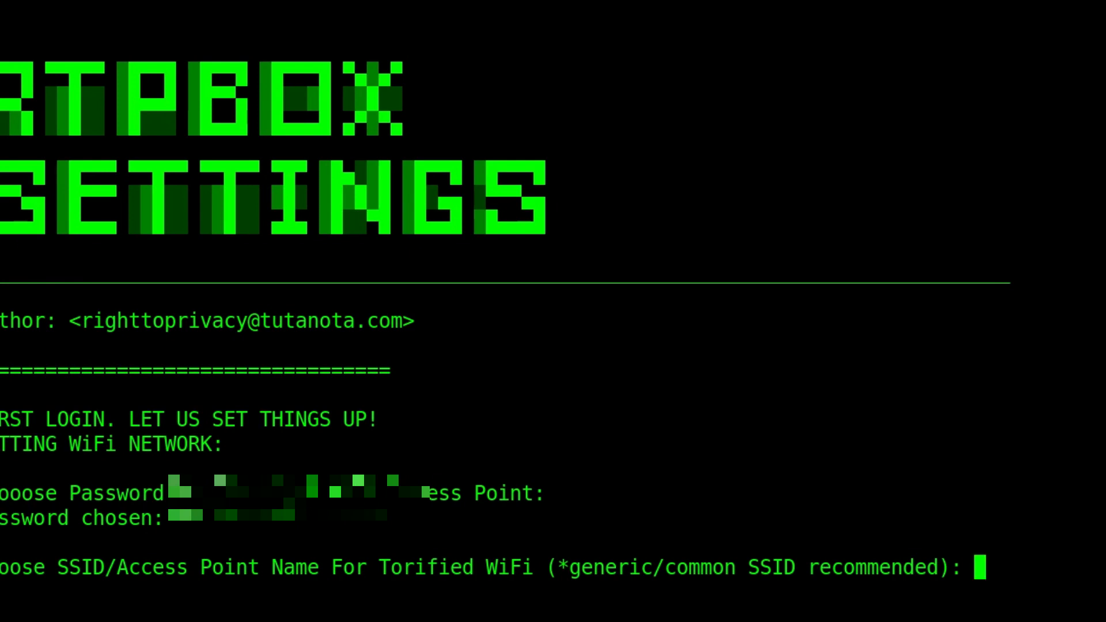
- Enter 'Access Point' as the SSID at the access point name question
type("A")
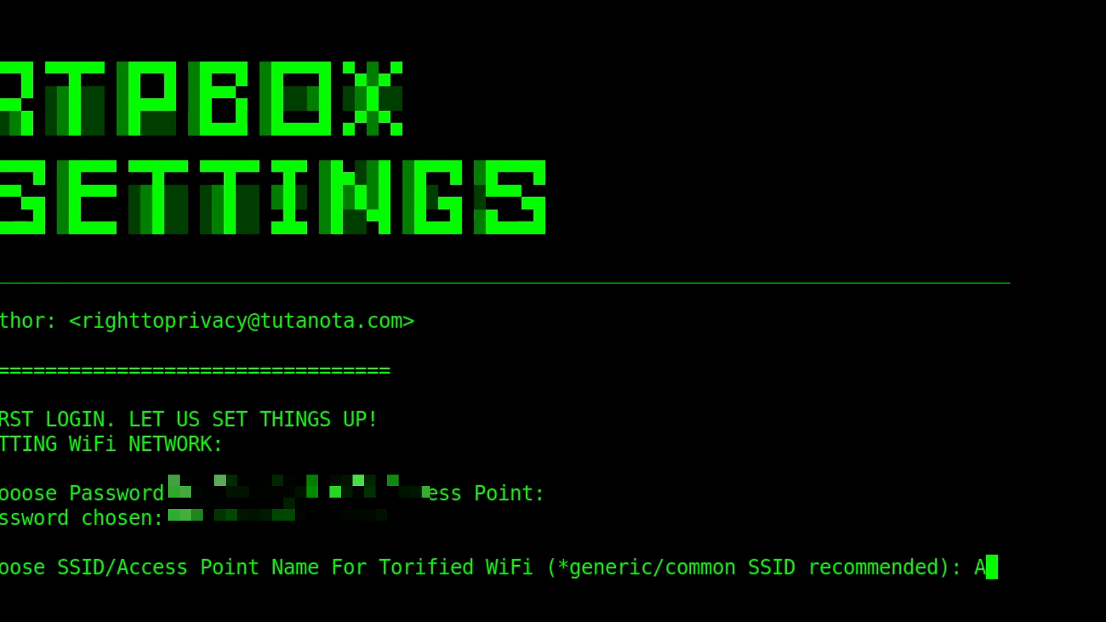
type("ccess")
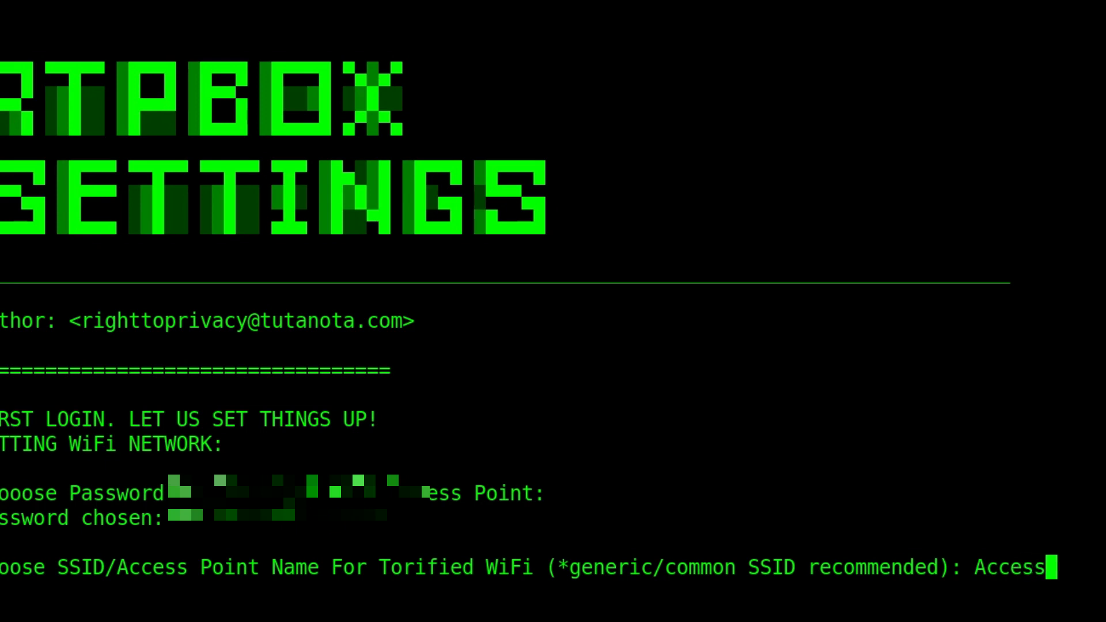
type("Poin")
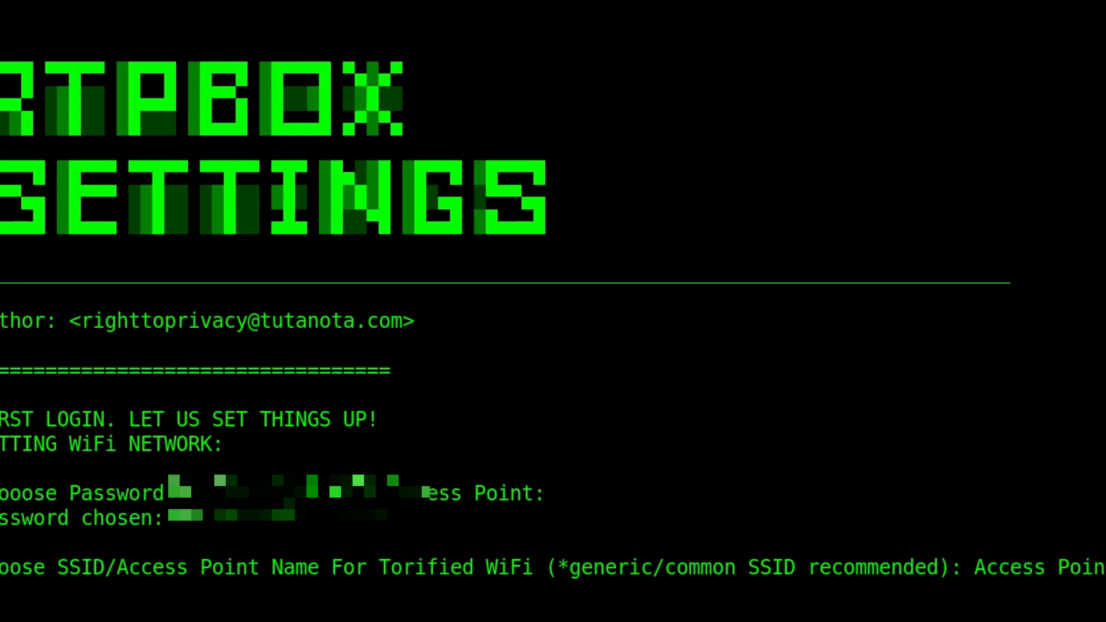
- Scroll through the script output as settings save and NGINX, Nextcloud and Tor start
scroll("down", 3)
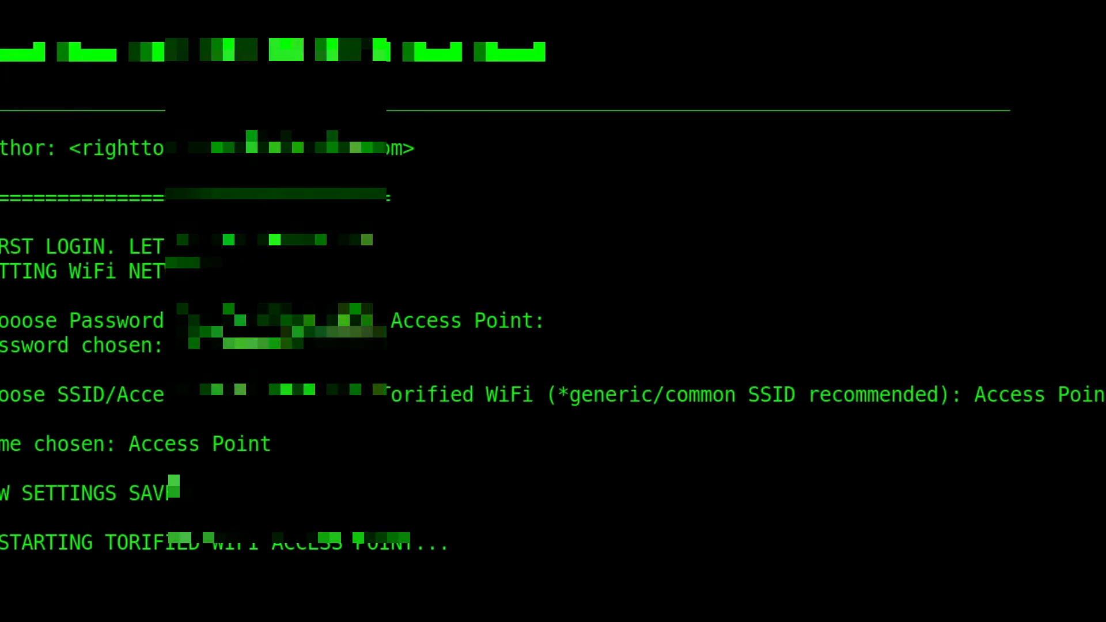
scroll("down", 3)
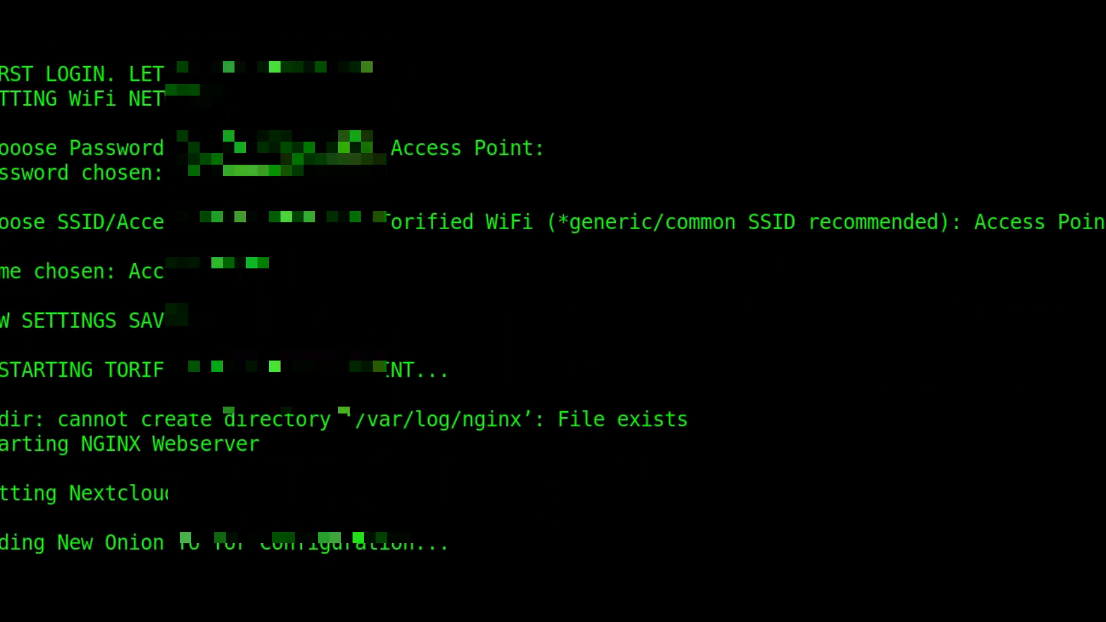
scroll("down", 3)
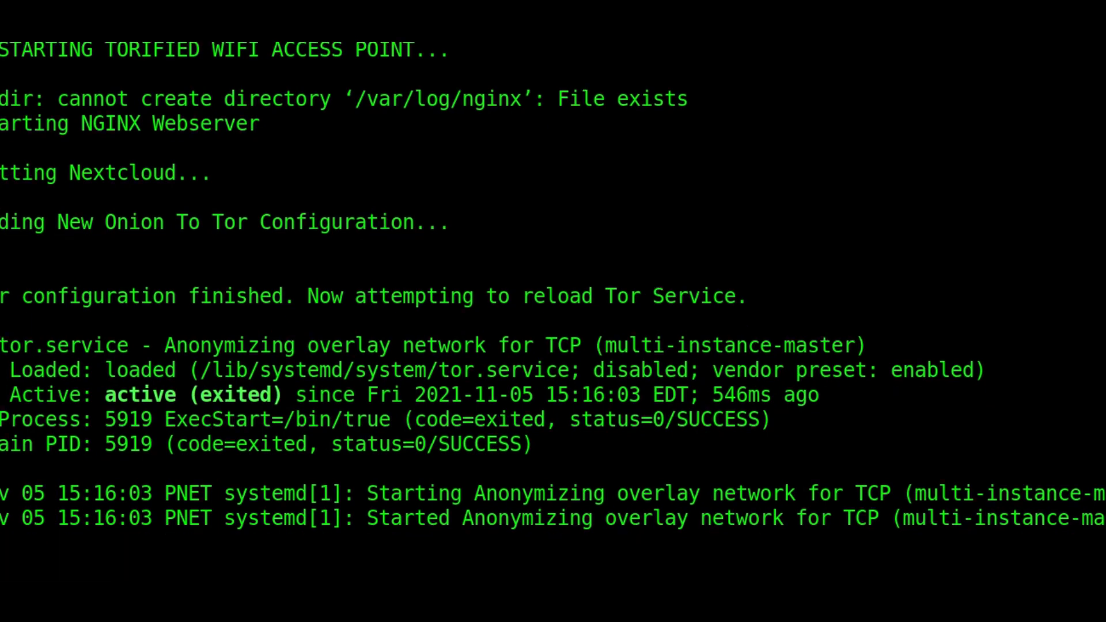
- Scroll the iptables firewall rules down to the pnet password-change prompt
scroll("down", 3)
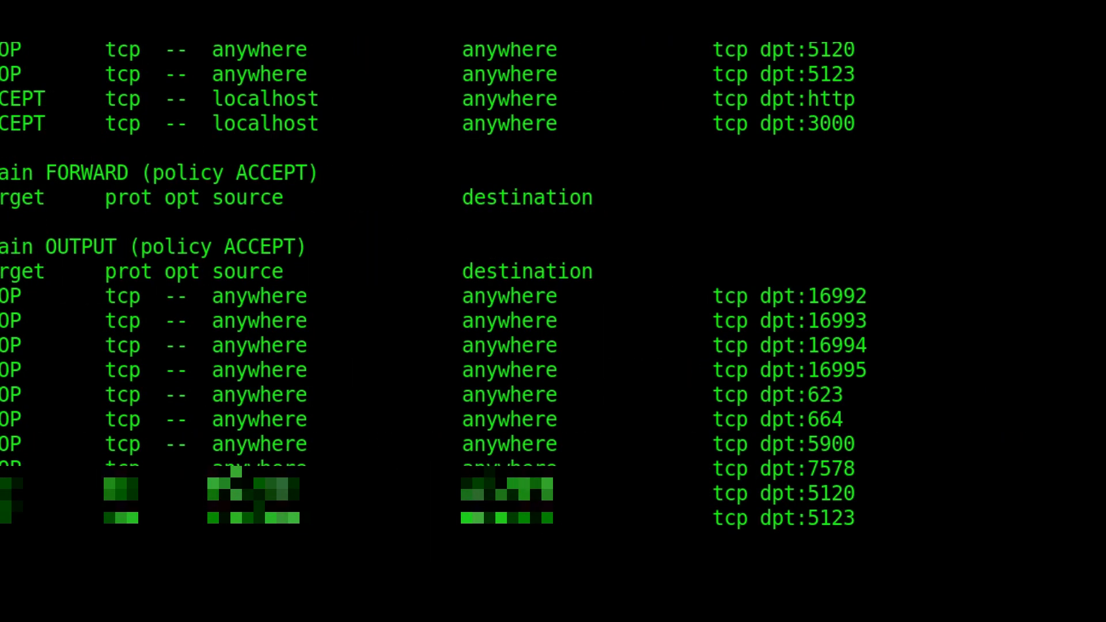
scroll("down", 3)
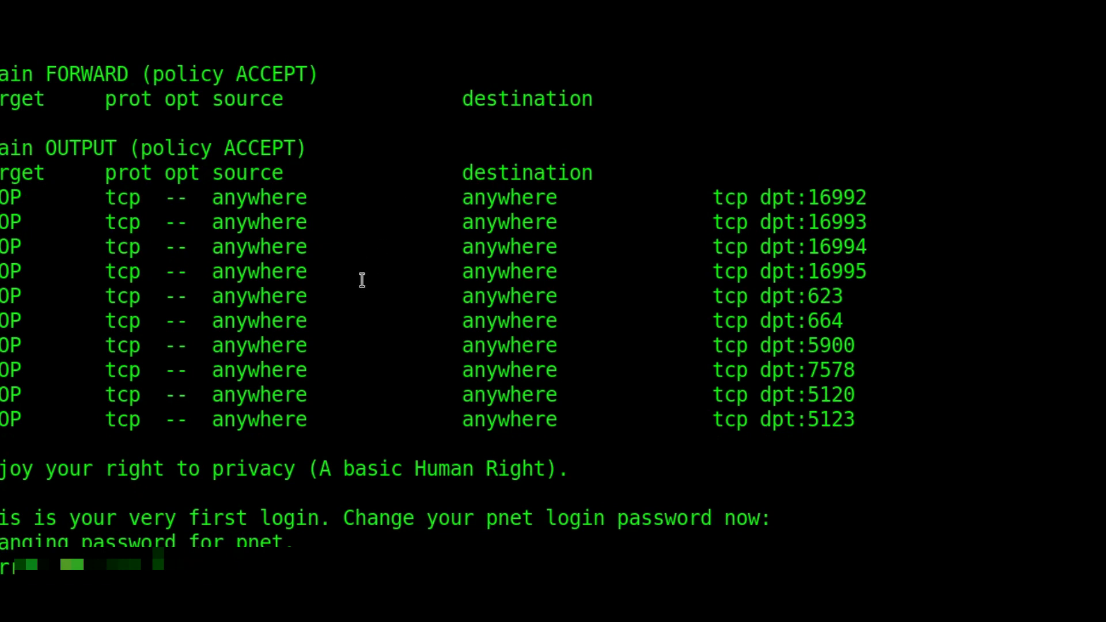
mouse_move(381, 300)
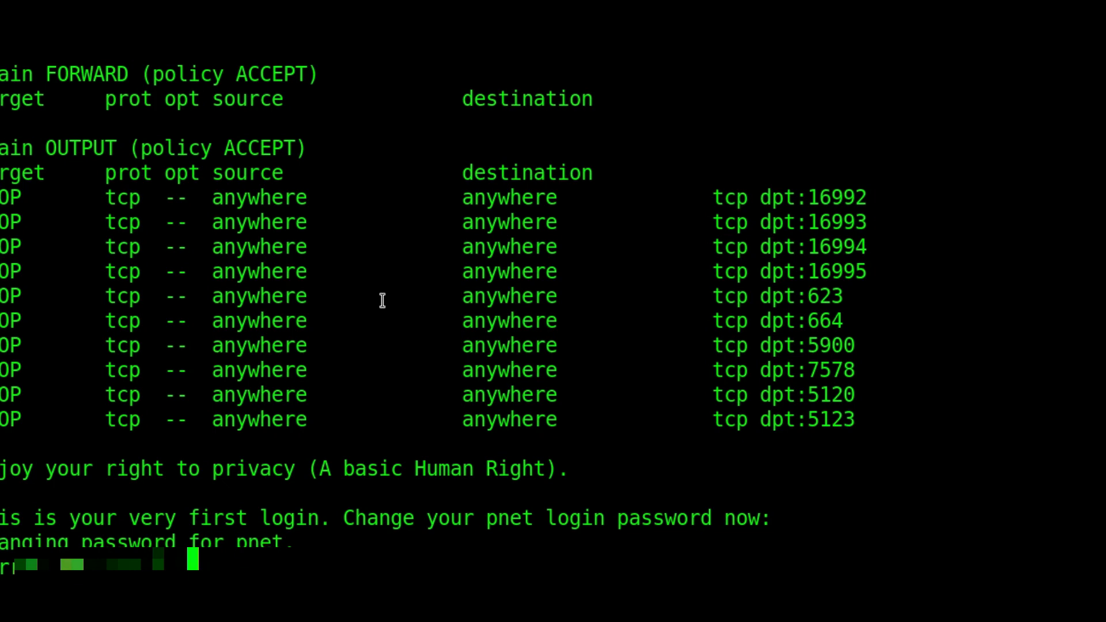
mouse_move(572, 222)
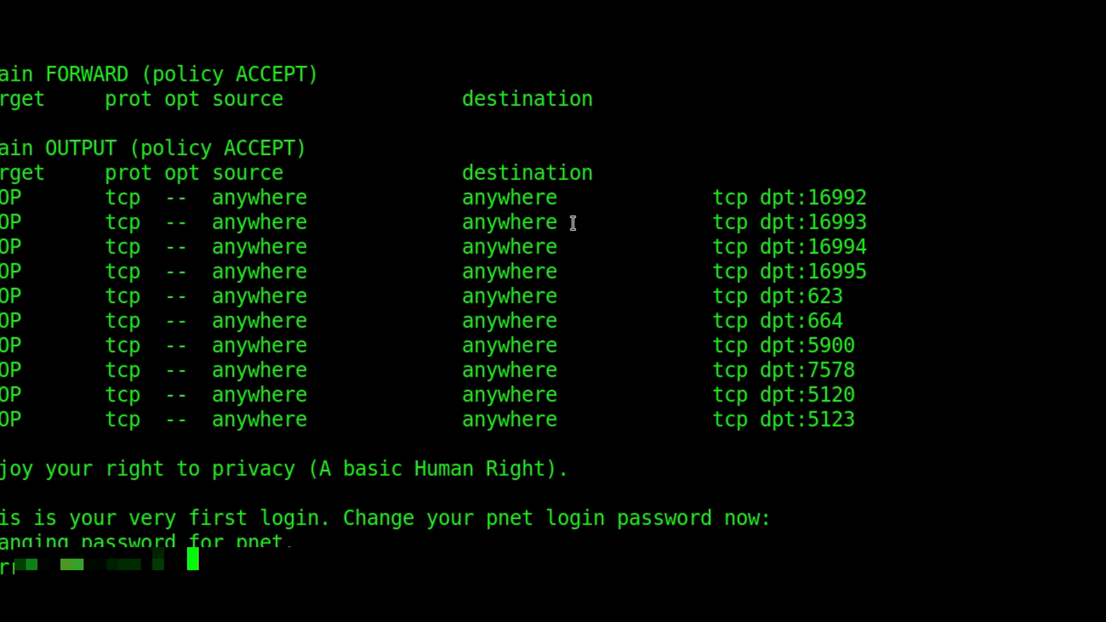
mouse_move(531, 393)
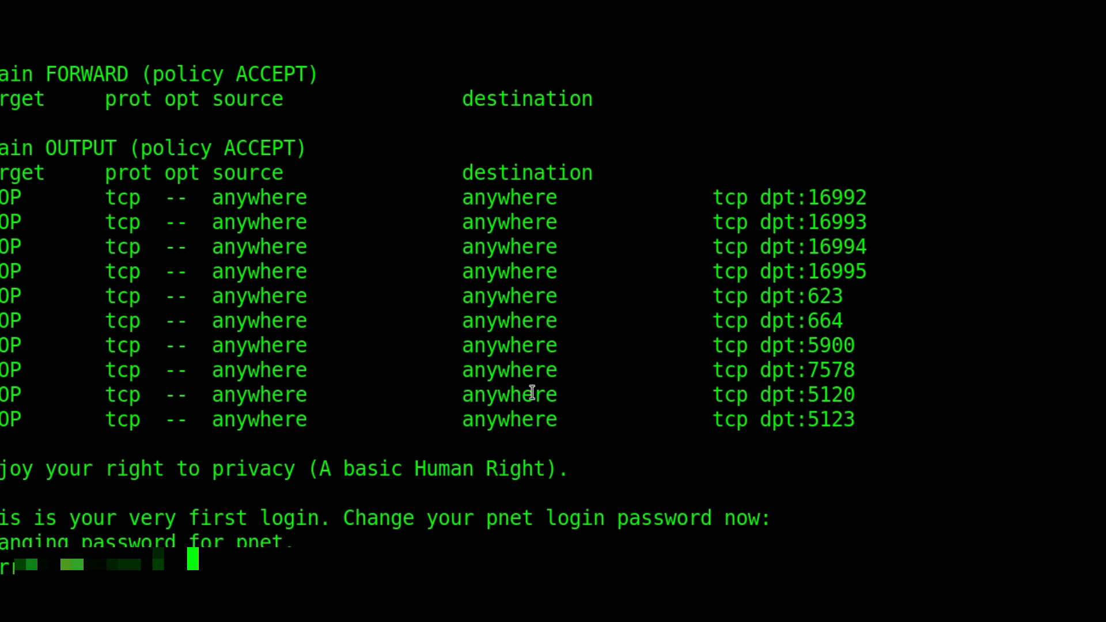
mouse_move(325, 169)
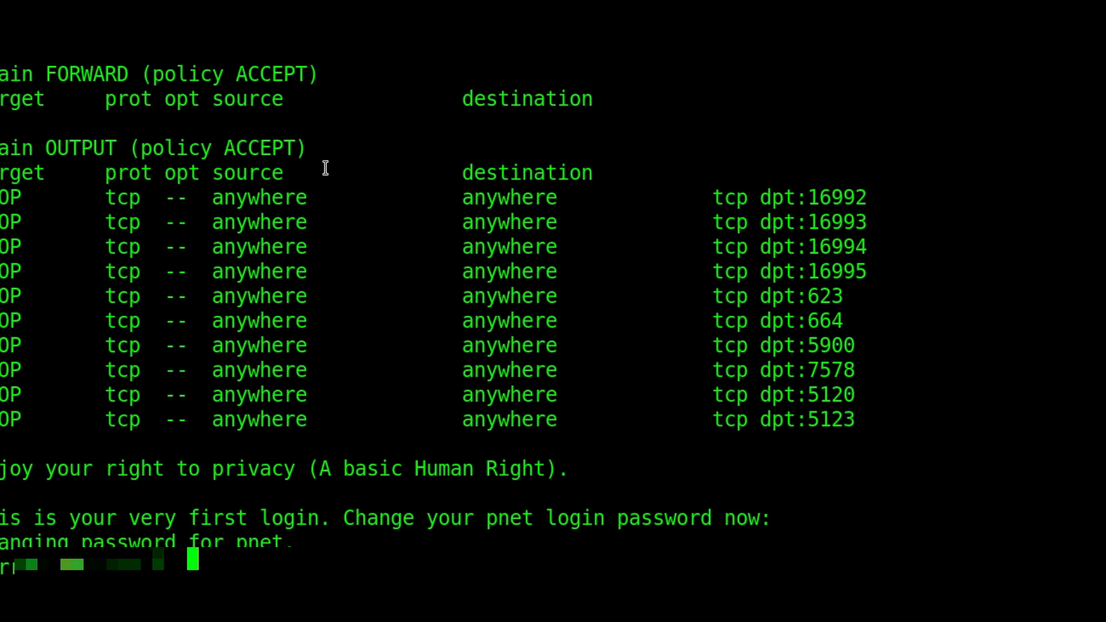
mouse_move(404, 242)
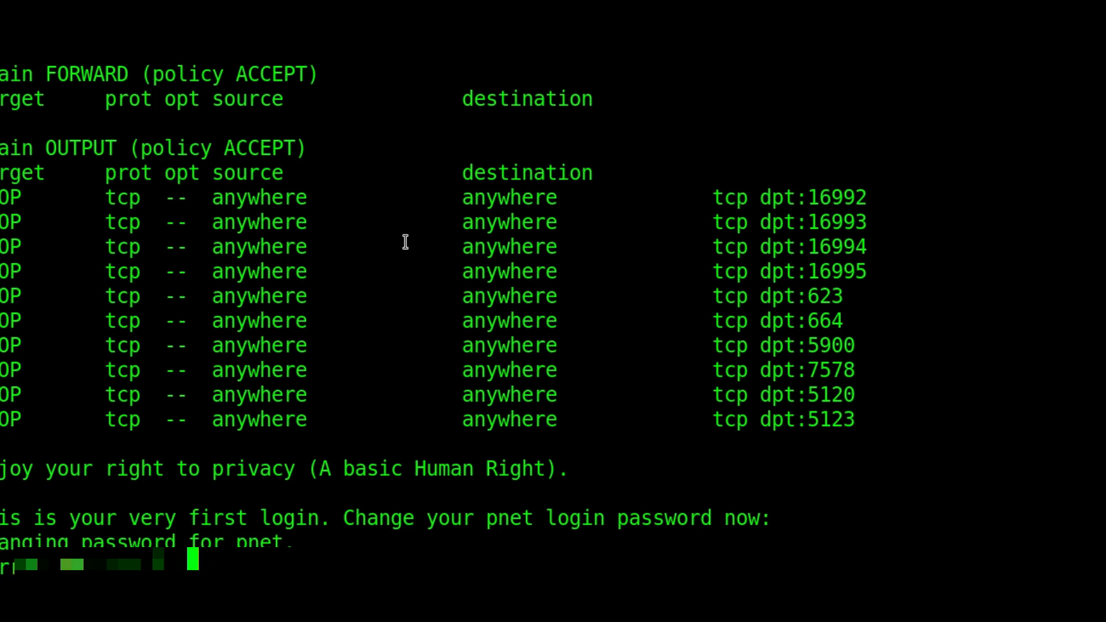
mouse_move(404, 228)
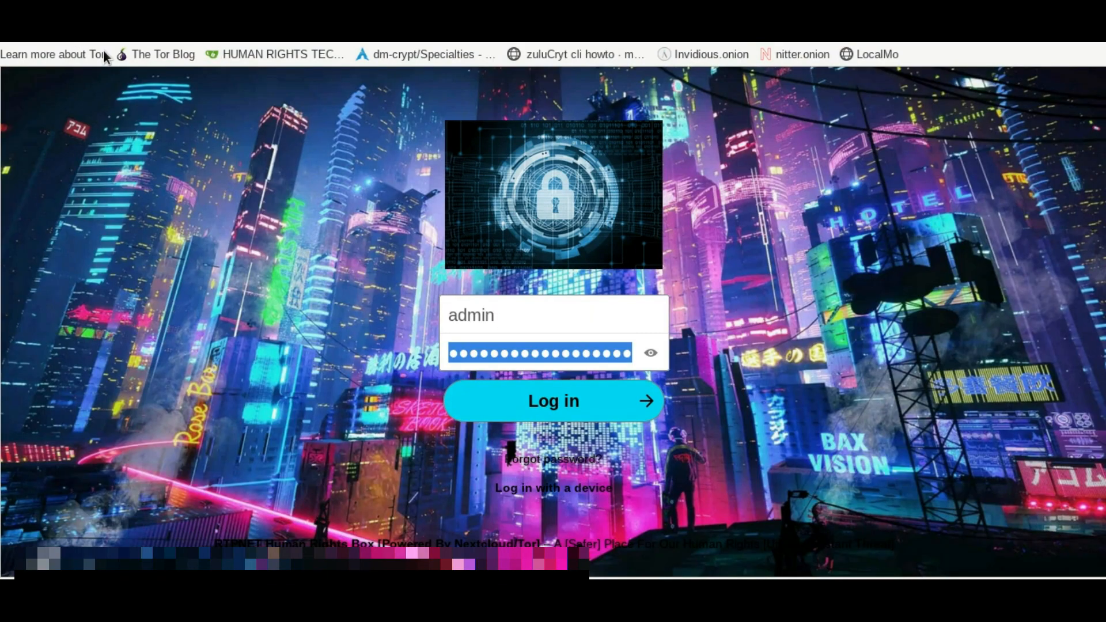
- Log in to the Nextcloud onion instance as admin with the filled-in credentials
left_click(553, 401)
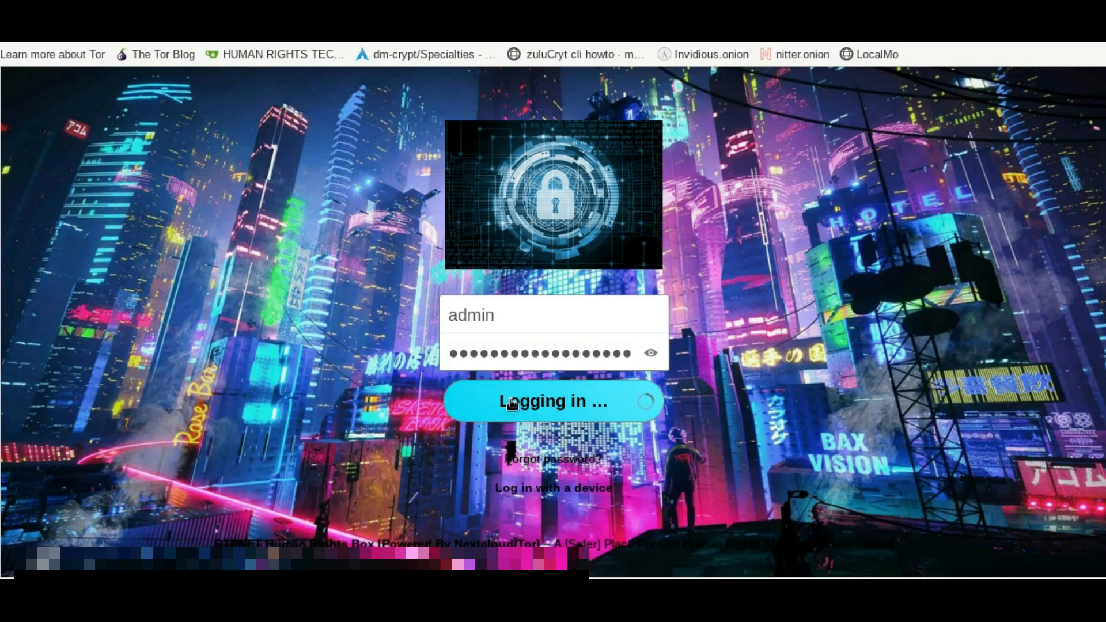
mouse_move(236, 243)
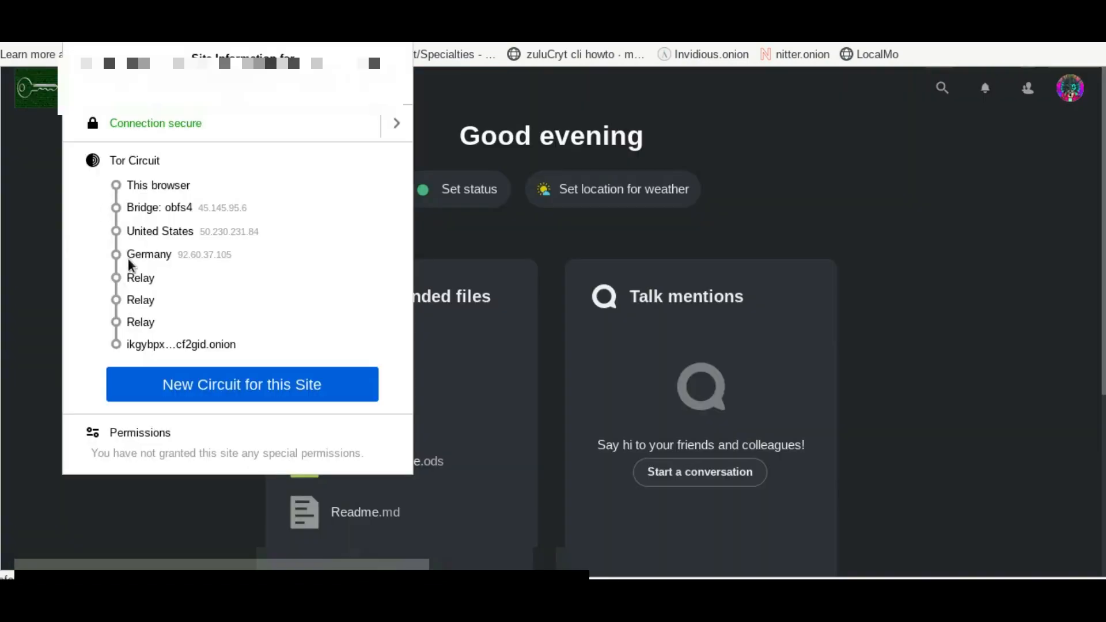
mouse_move(33, 297)
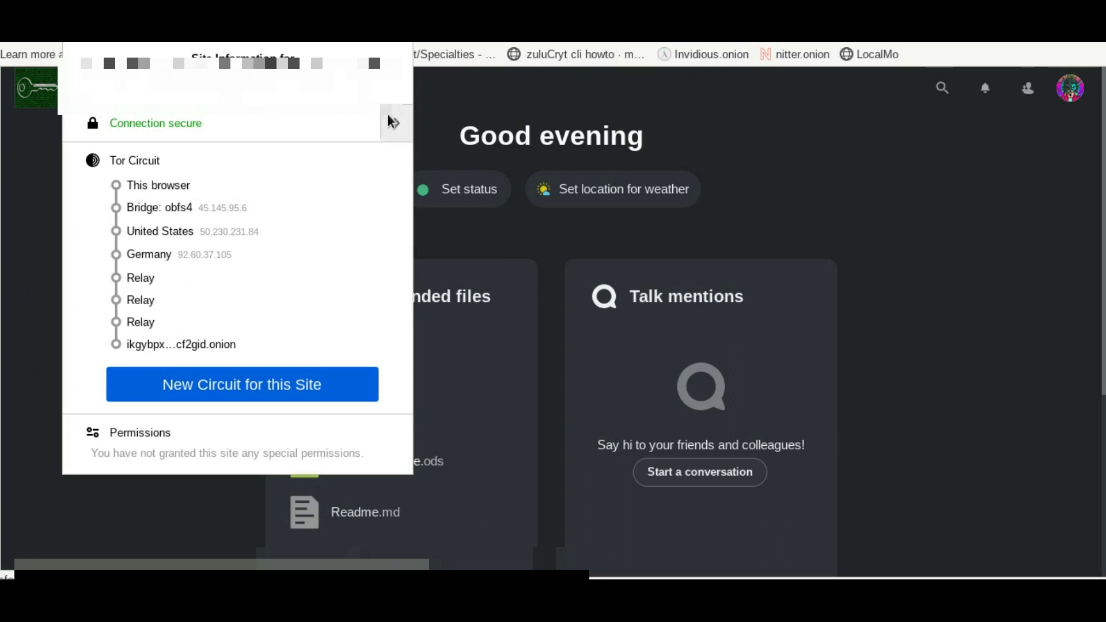
left_click(156, 123)
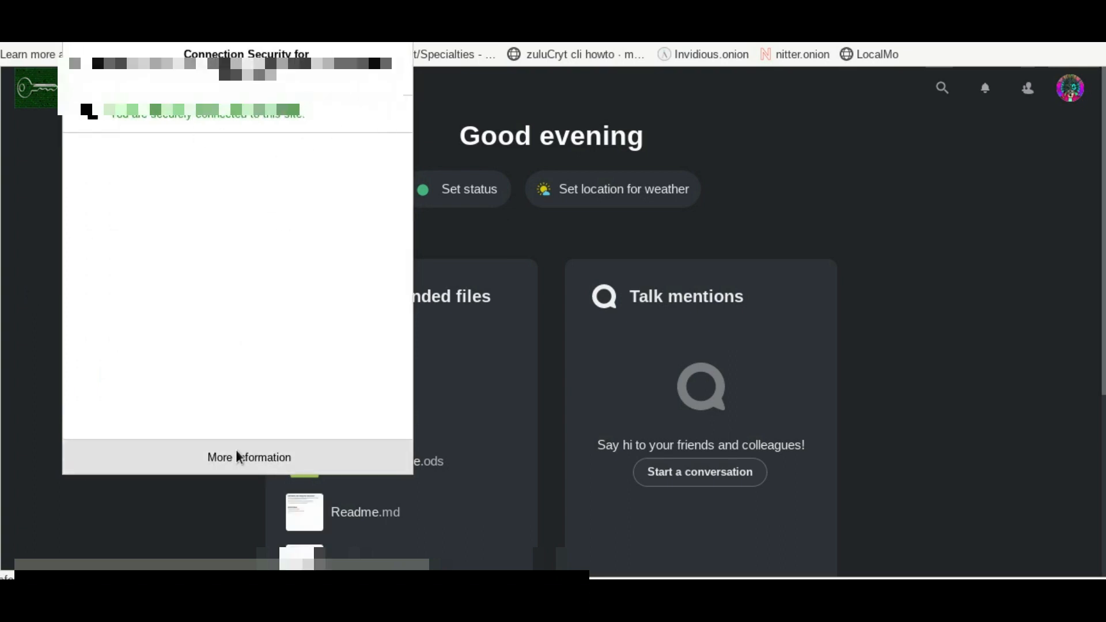
left_click(249, 457)
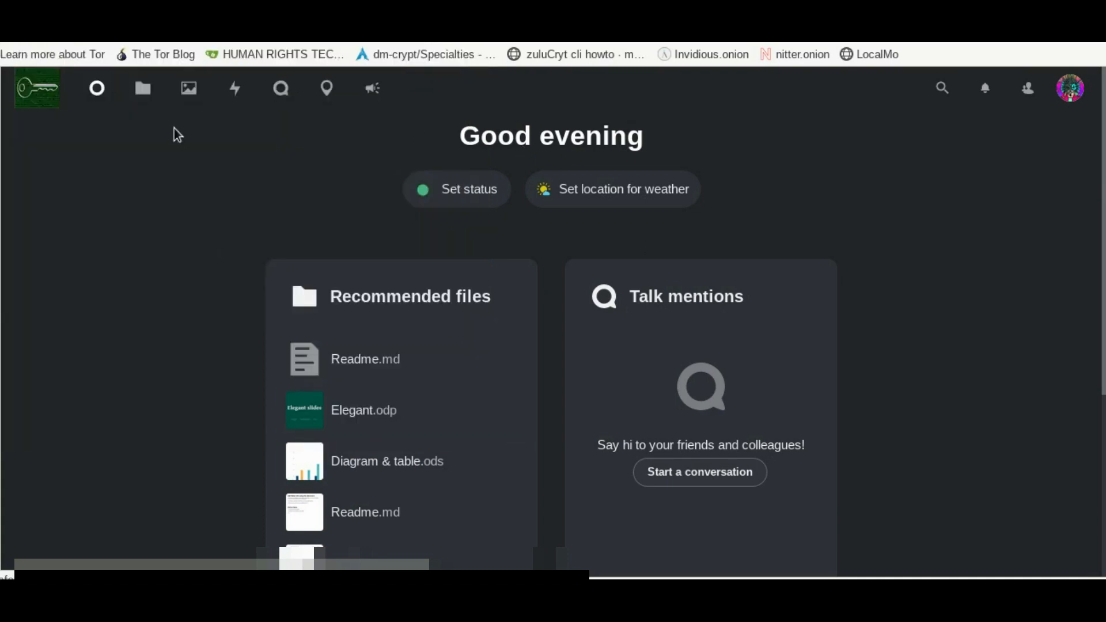
mouse_move(163, 219)
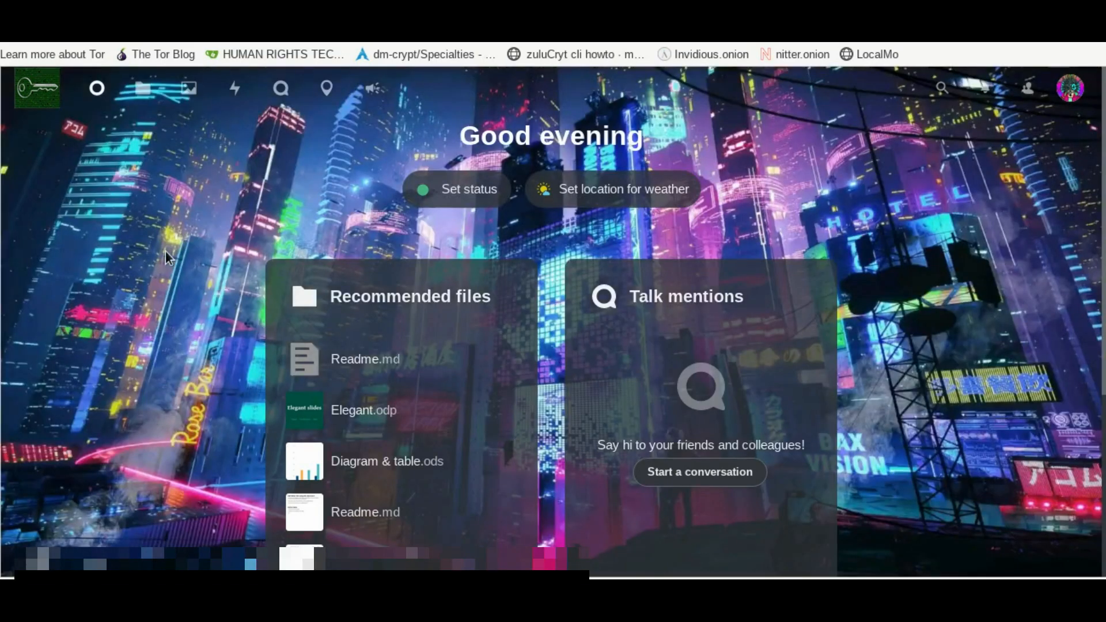
mouse_move(193, 402)
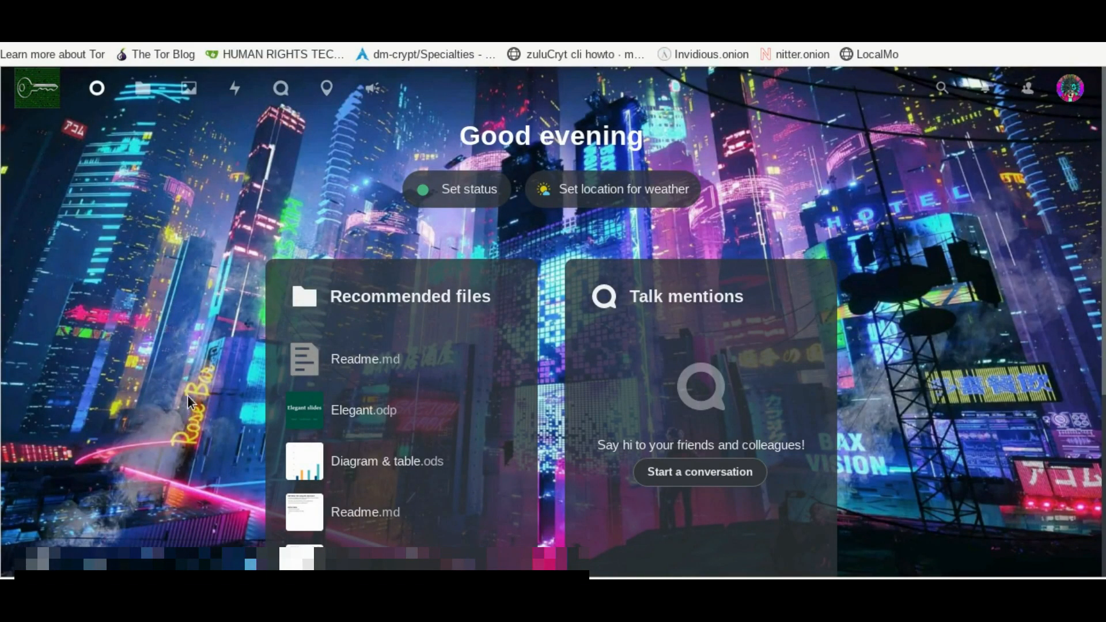
mouse_move(398, 435)
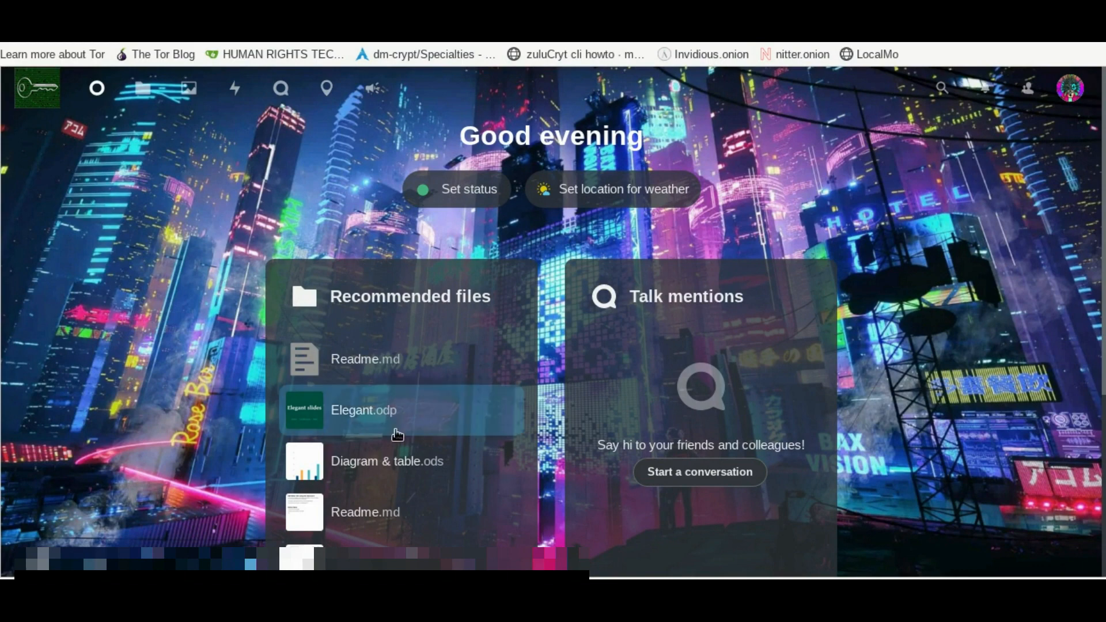
mouse_move(674, 166)
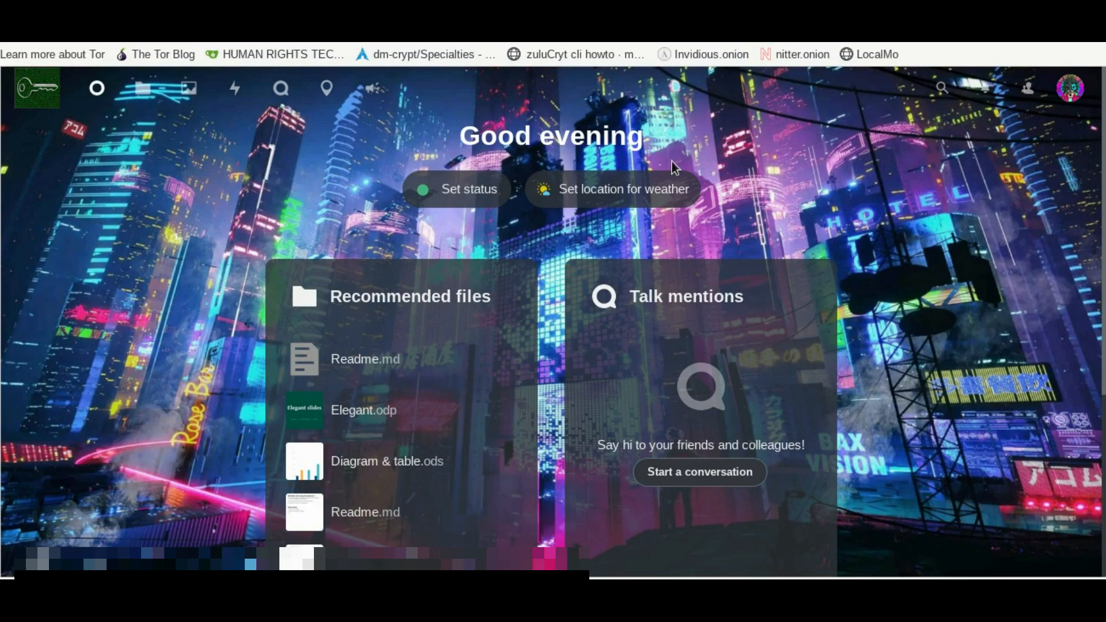
mouse_move(536, 177)
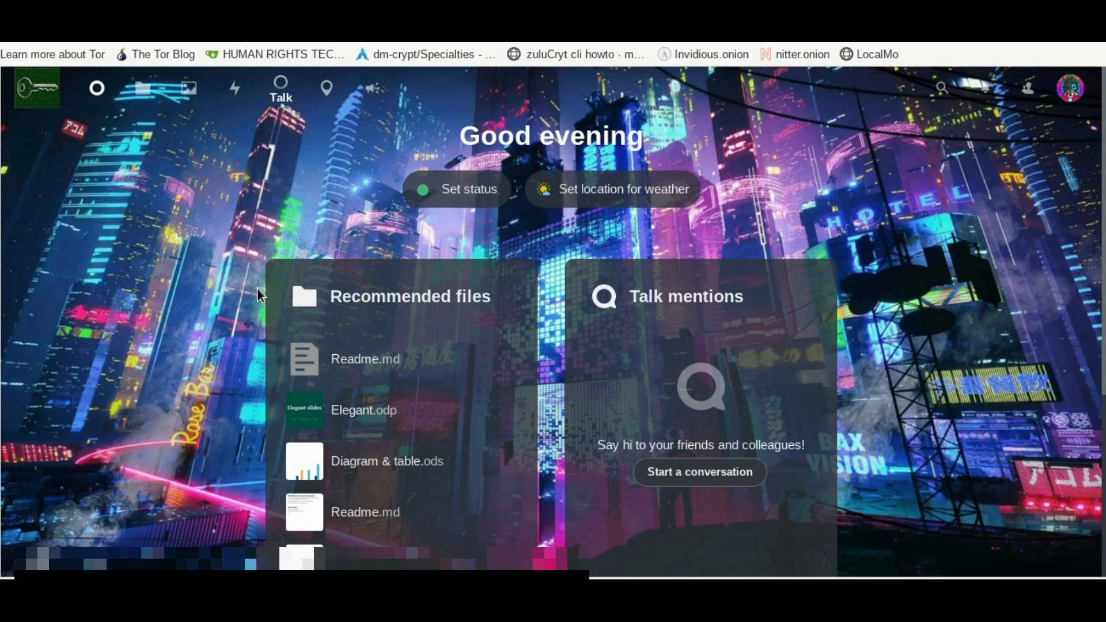
mouse_move(124, 333)
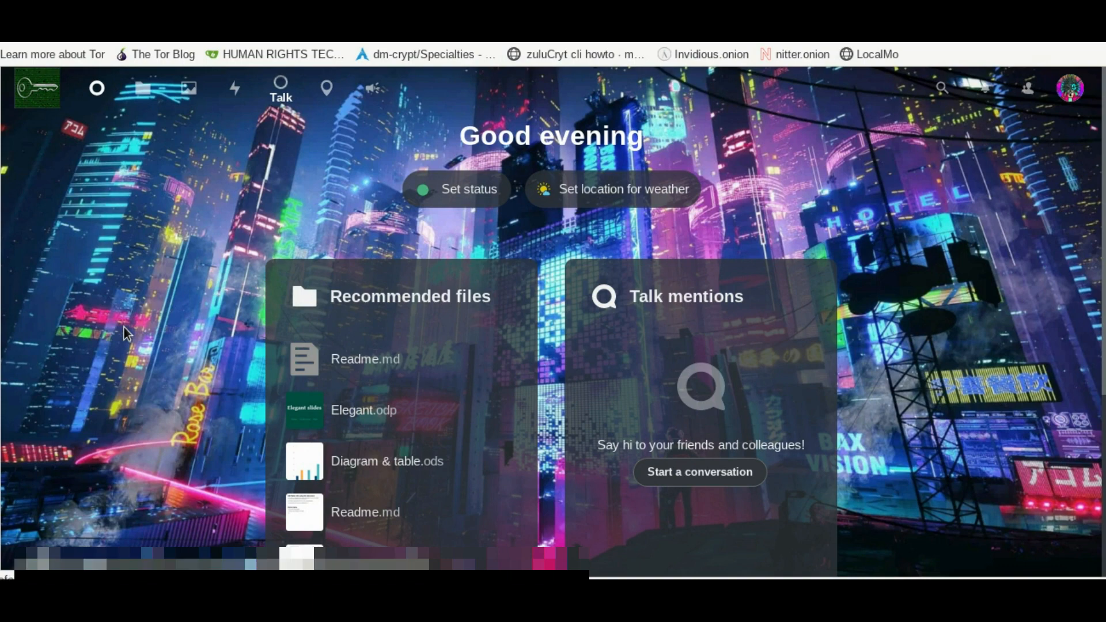
mouse_move(164, 423)
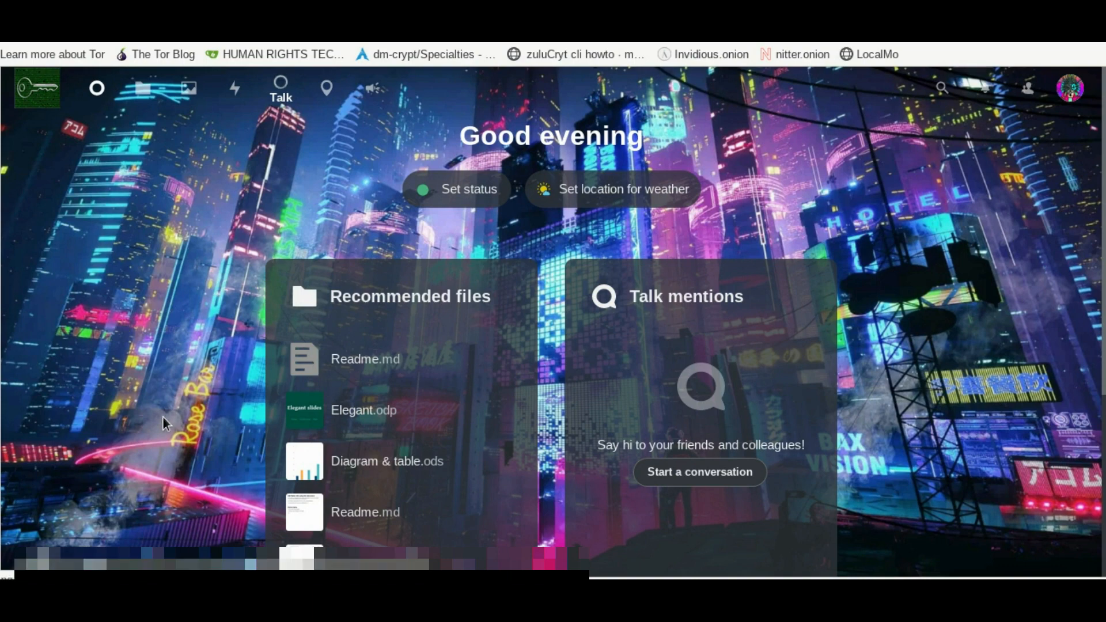
mouse_move(49, 238)
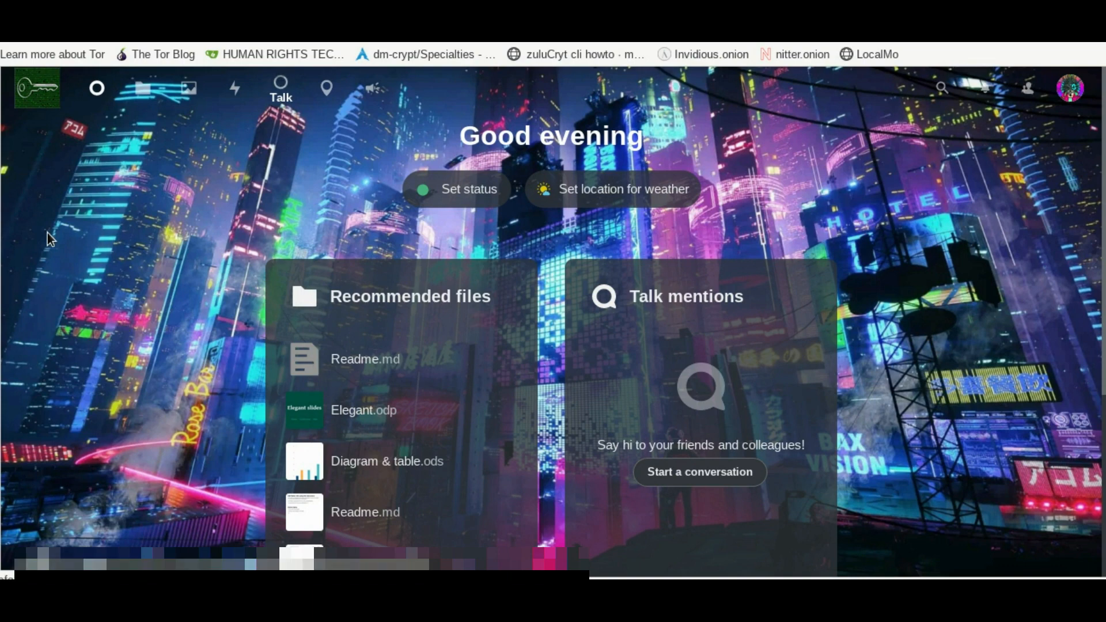
mouse_move(71, 285)
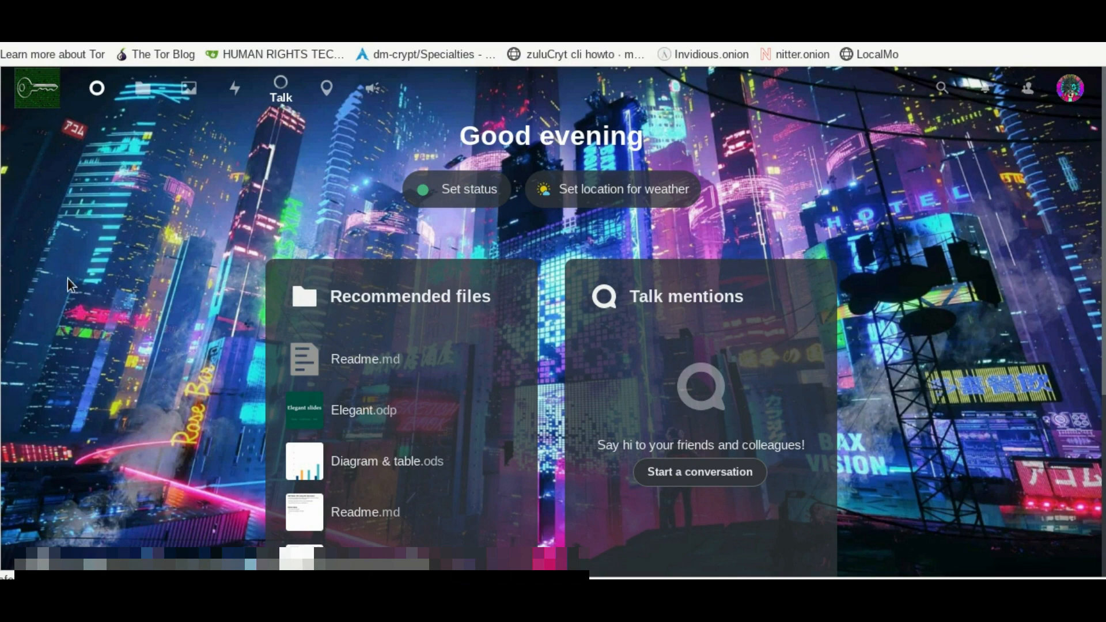
mouse_move(169, 313)
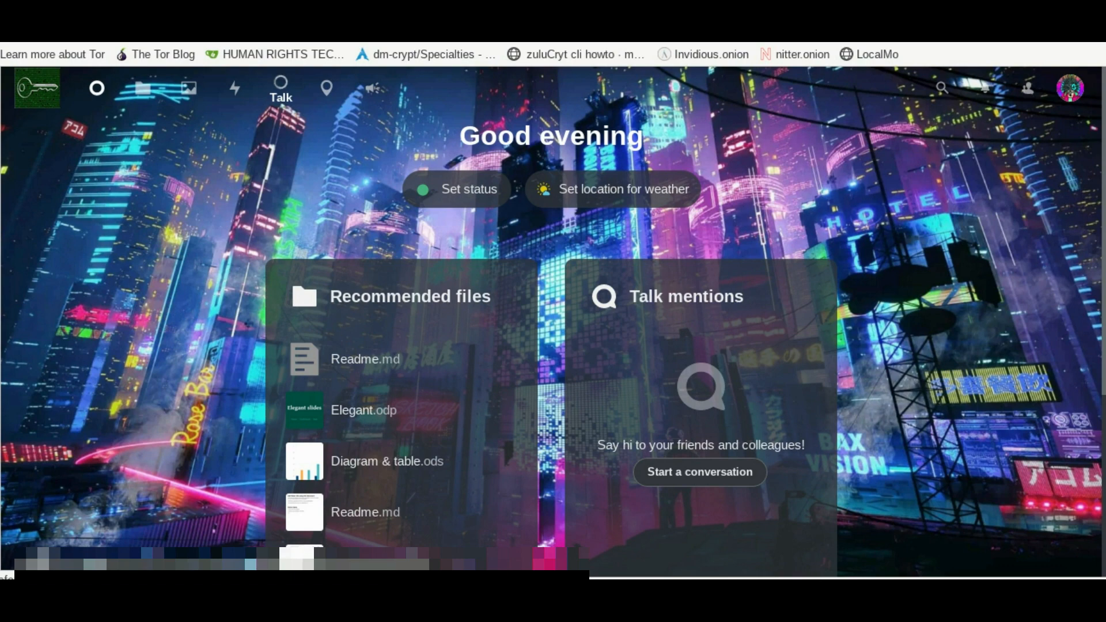
mouse_move(236, 404)
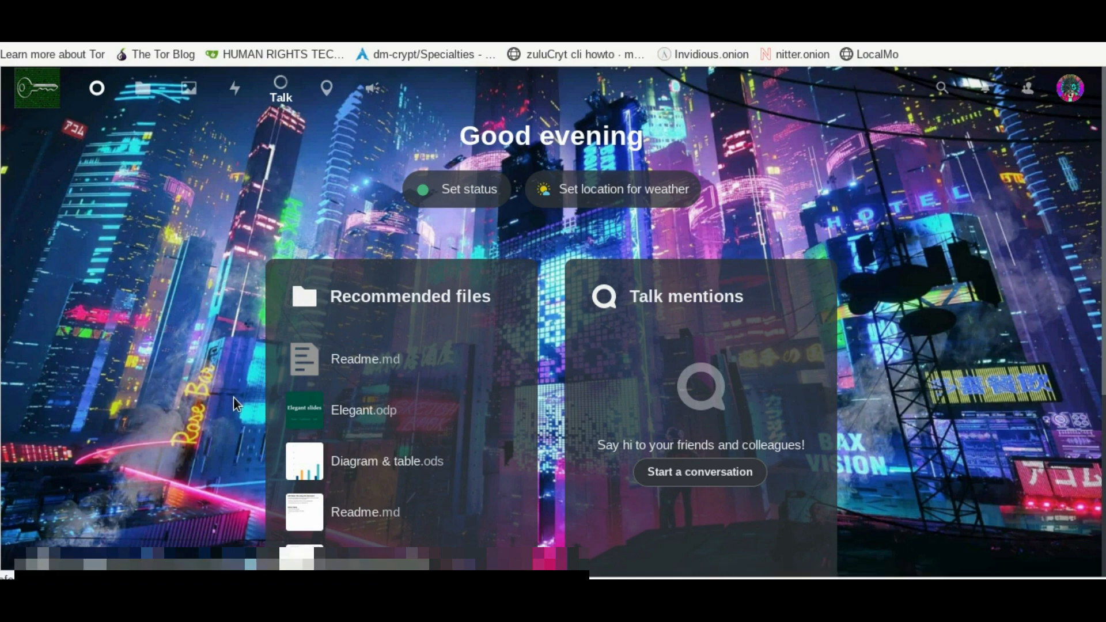
mouse_move(90, 354)
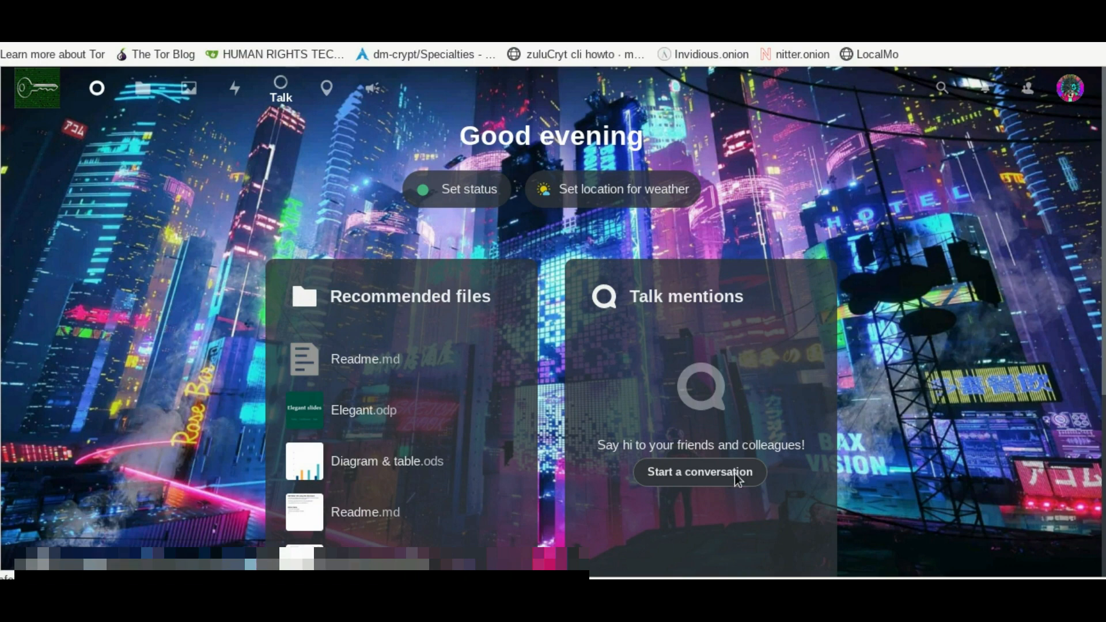
mouse_move(610, 140)
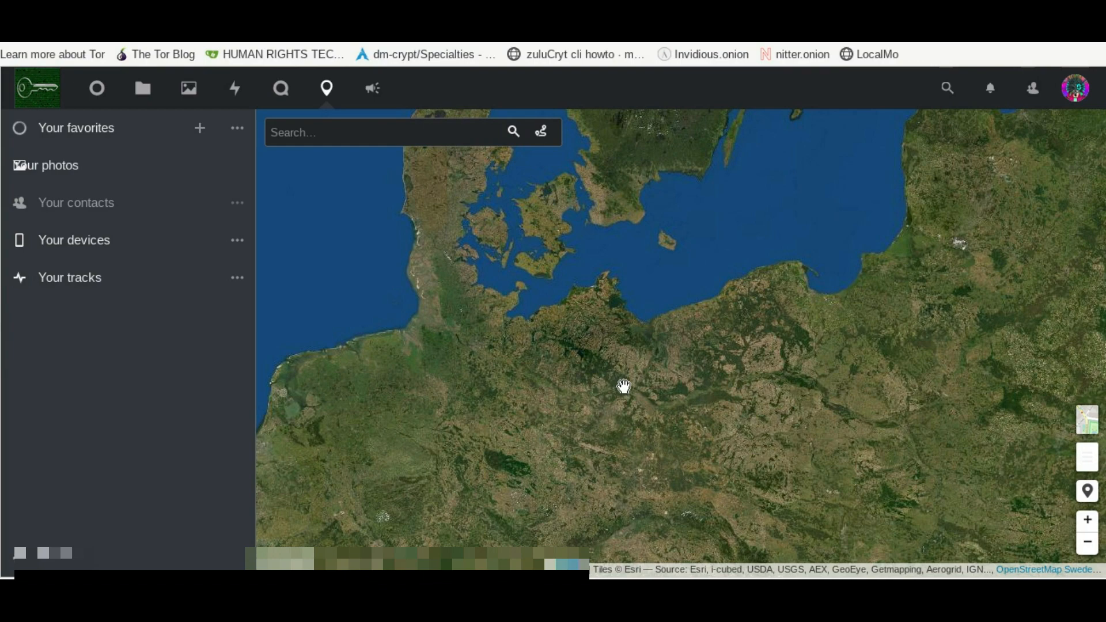
mouse_move(205, 144)
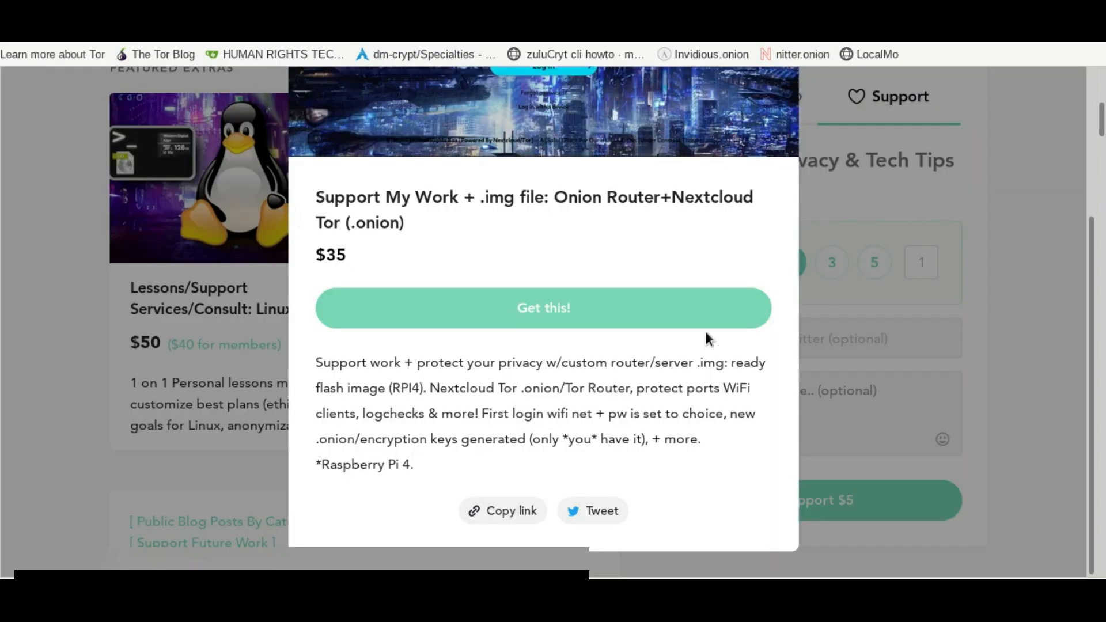
mouse_move(617, 316)
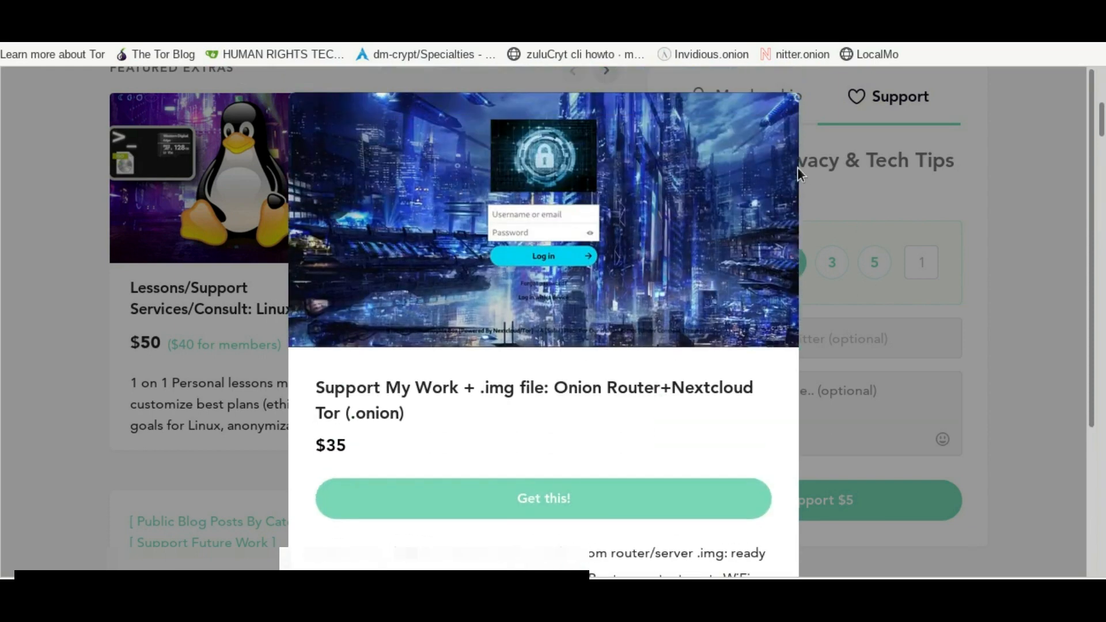
mouse_move(972, 322)
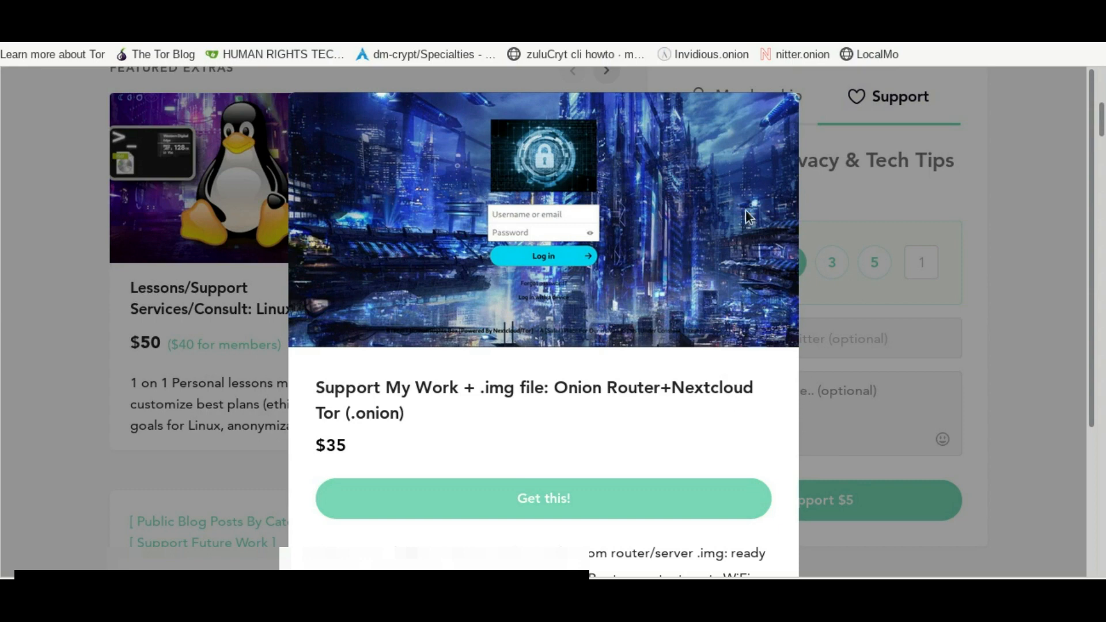
mouse_move(851, 423)
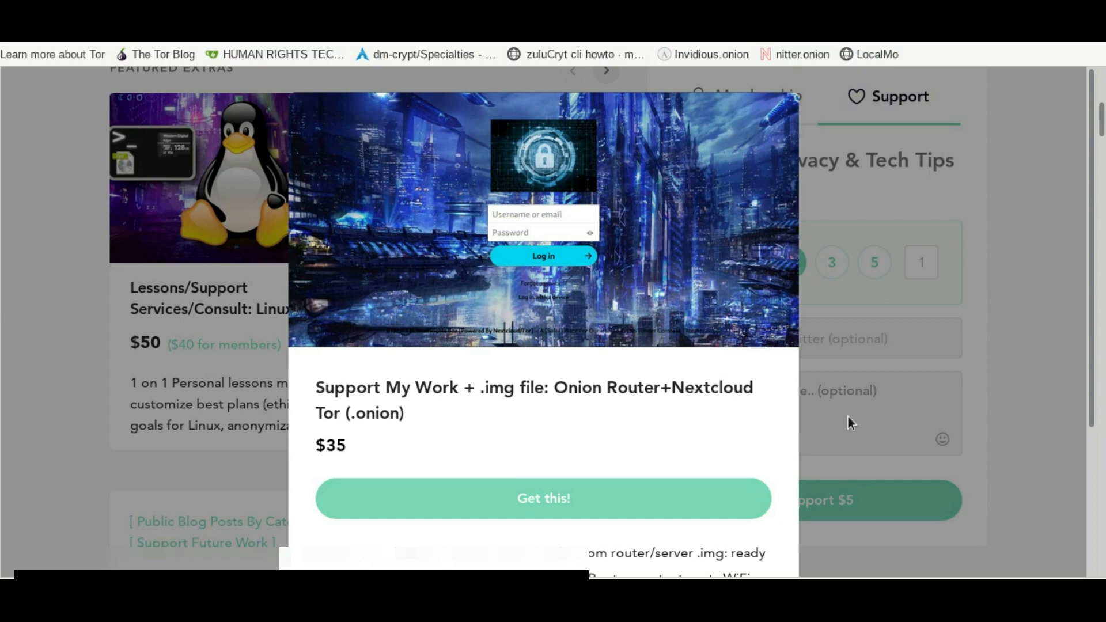
mouse_move(1000, 236)
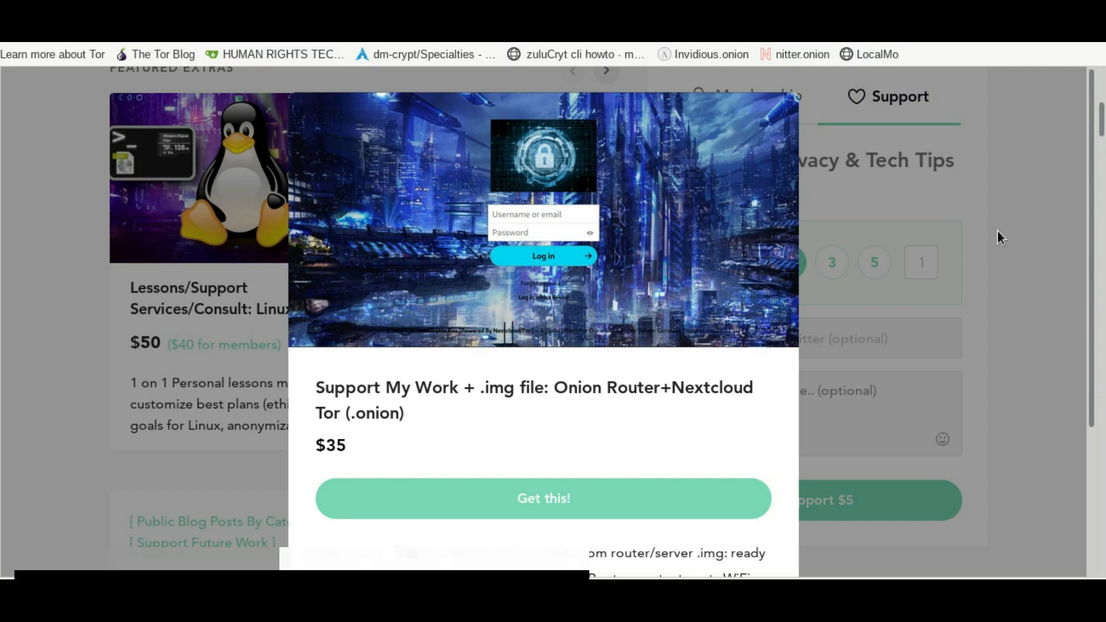
mouse_move(1014, 295)
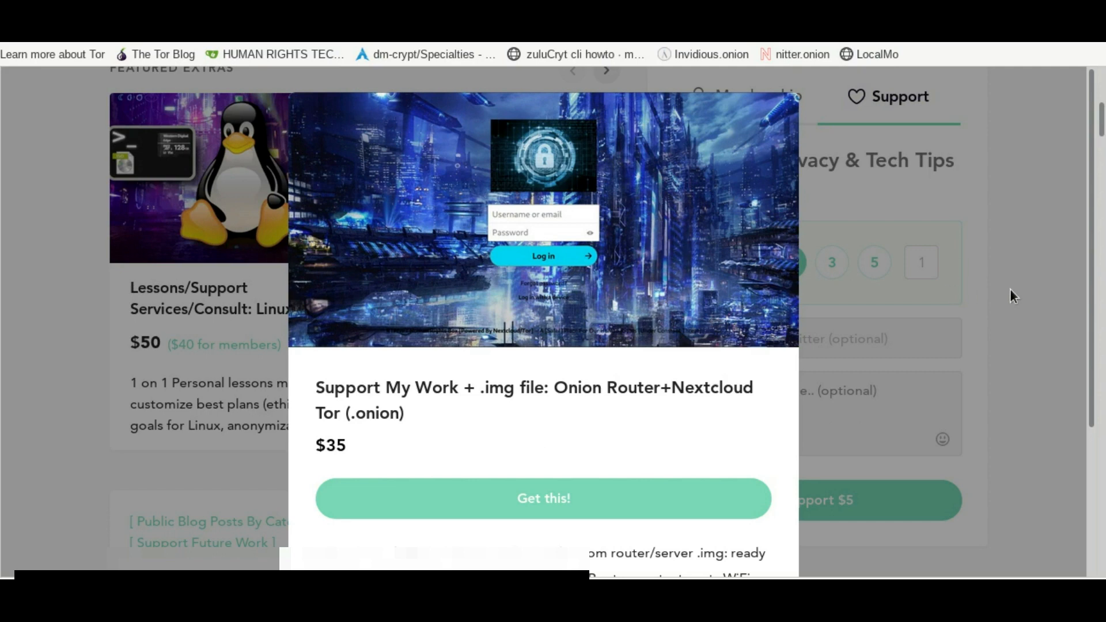